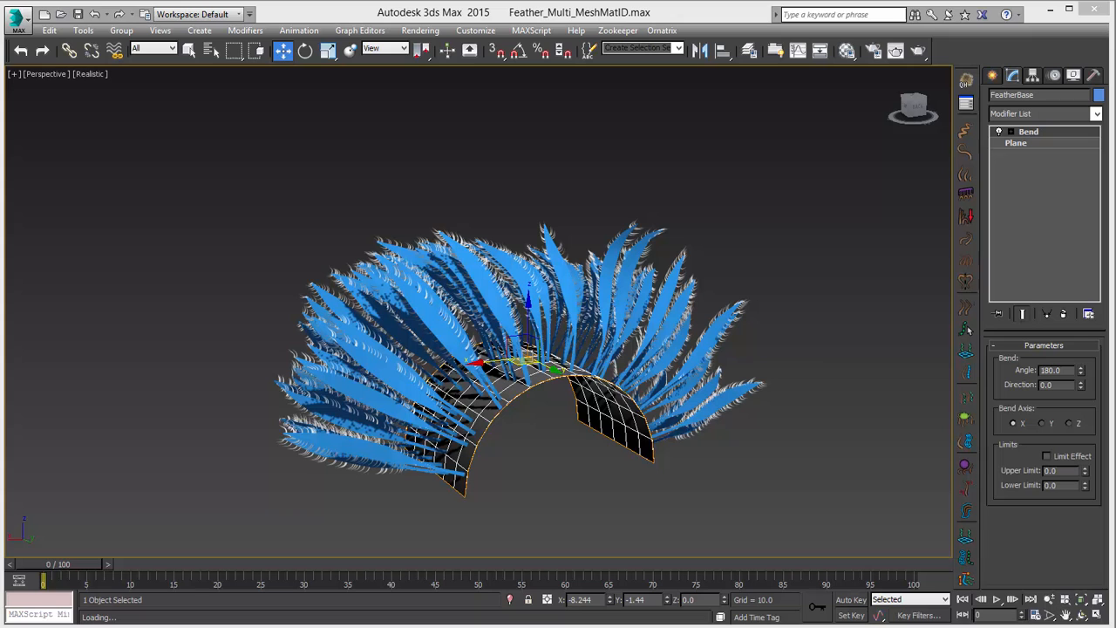
mouse_move(670, 328)
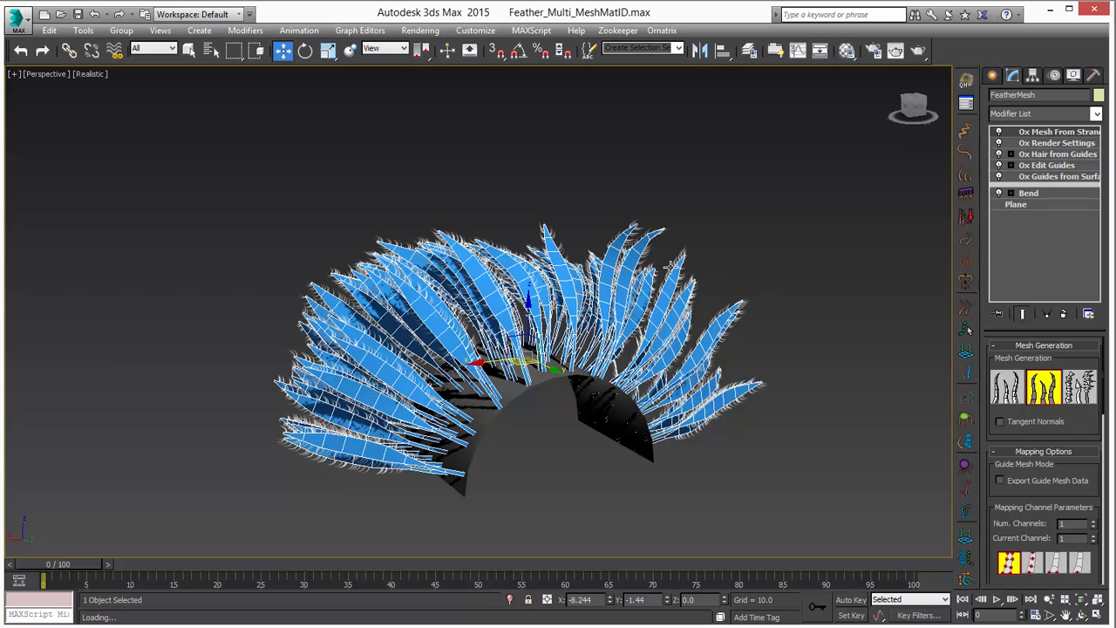
mouse_move(550, 230)
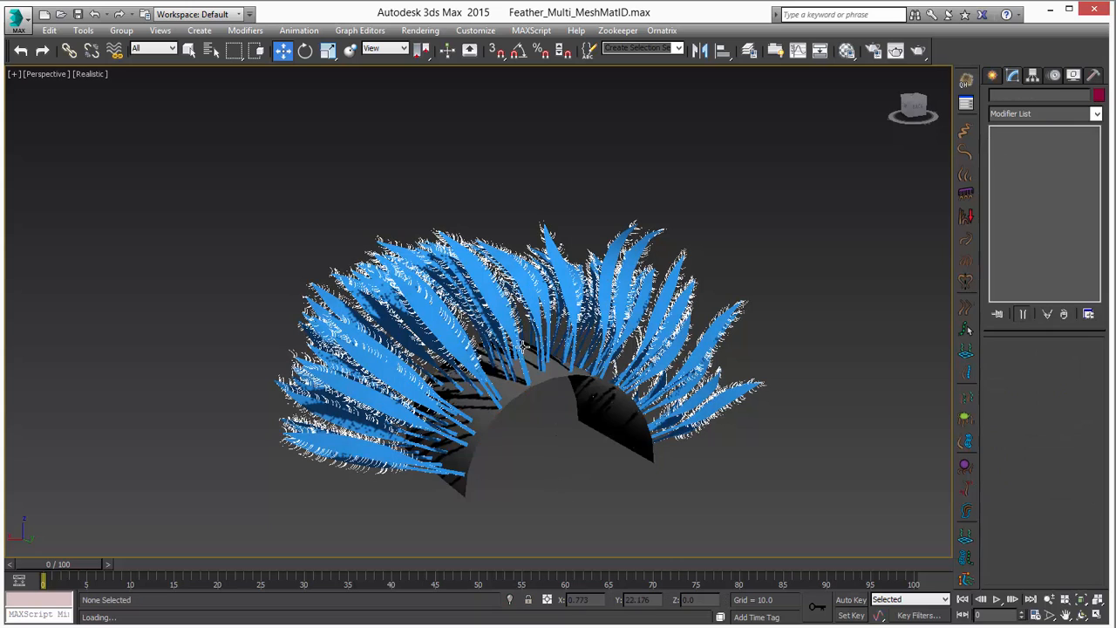
Review the finished feather object's stack: guides, strands, flat strips and final feather meshes
left_click(537, 393)
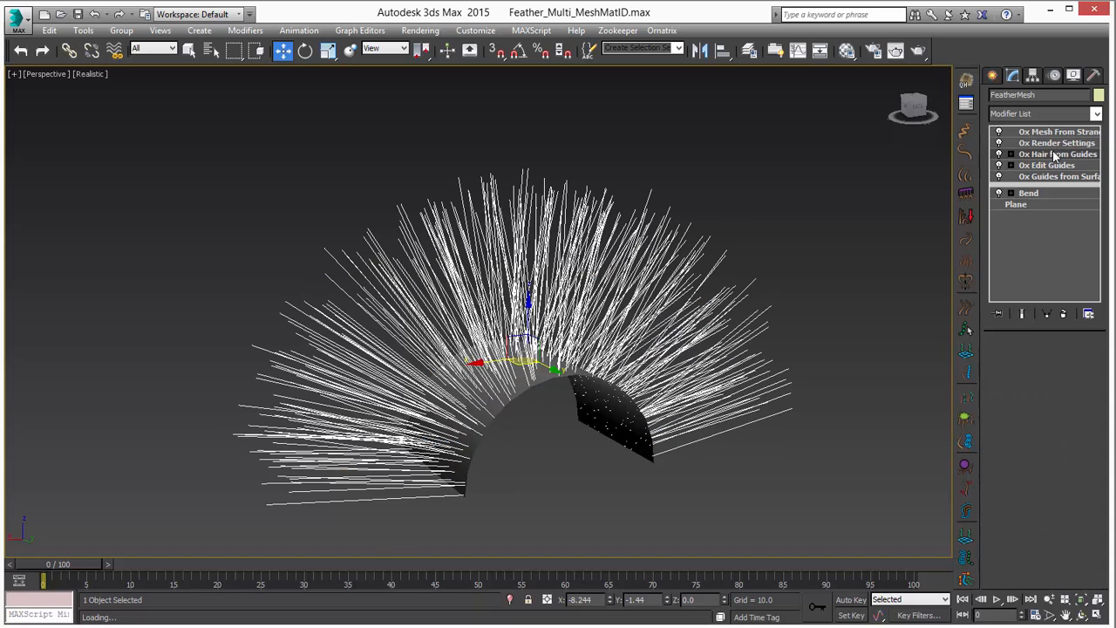
left_click(1059, 174)
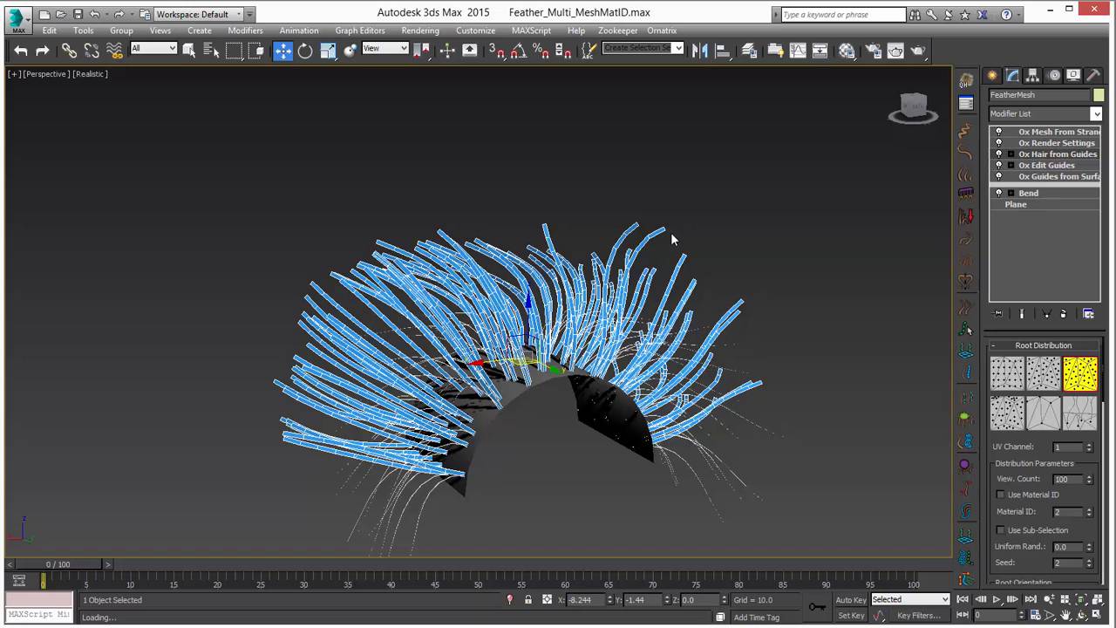
left_click(1056, 143)
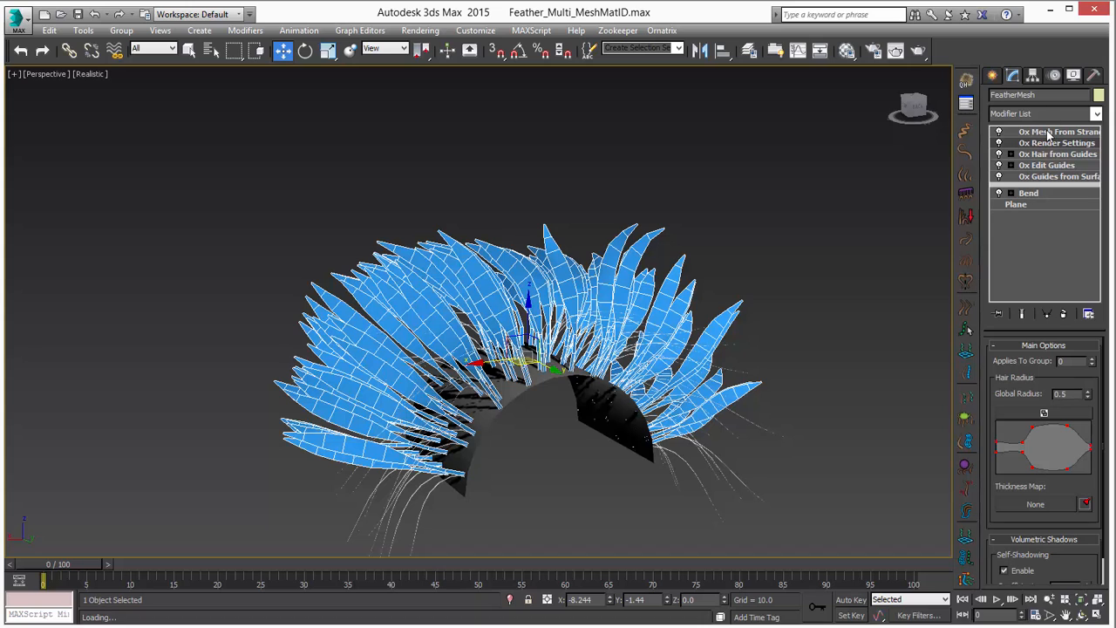
left_click(1056, 132)
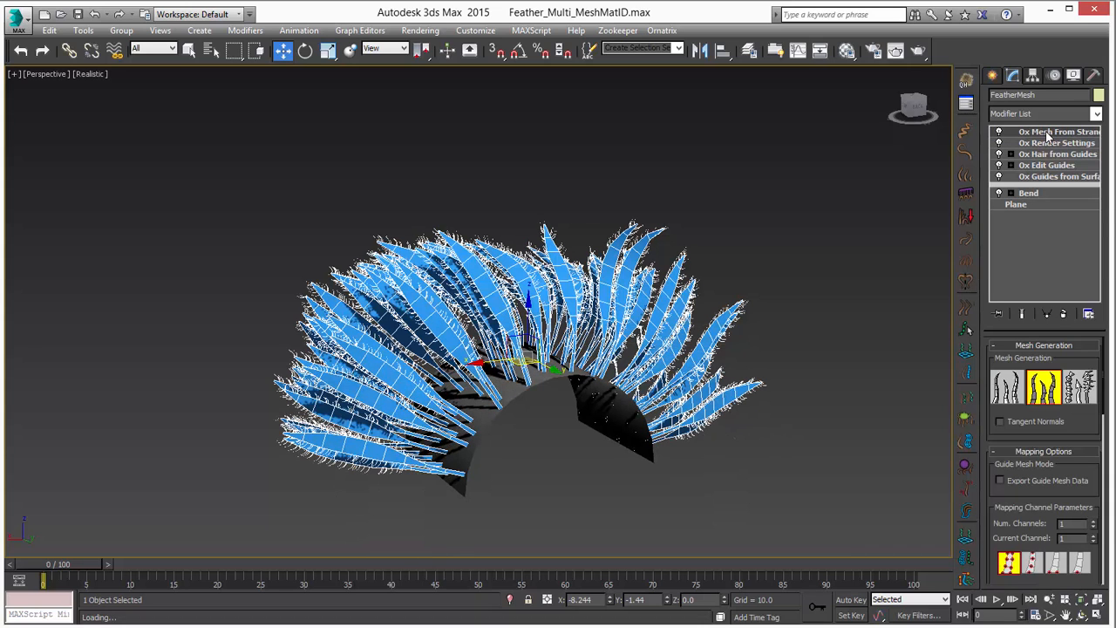
Review the edge-hair object's combing, distribution and length grading, then load the starter scene
left_click(1046, 138)
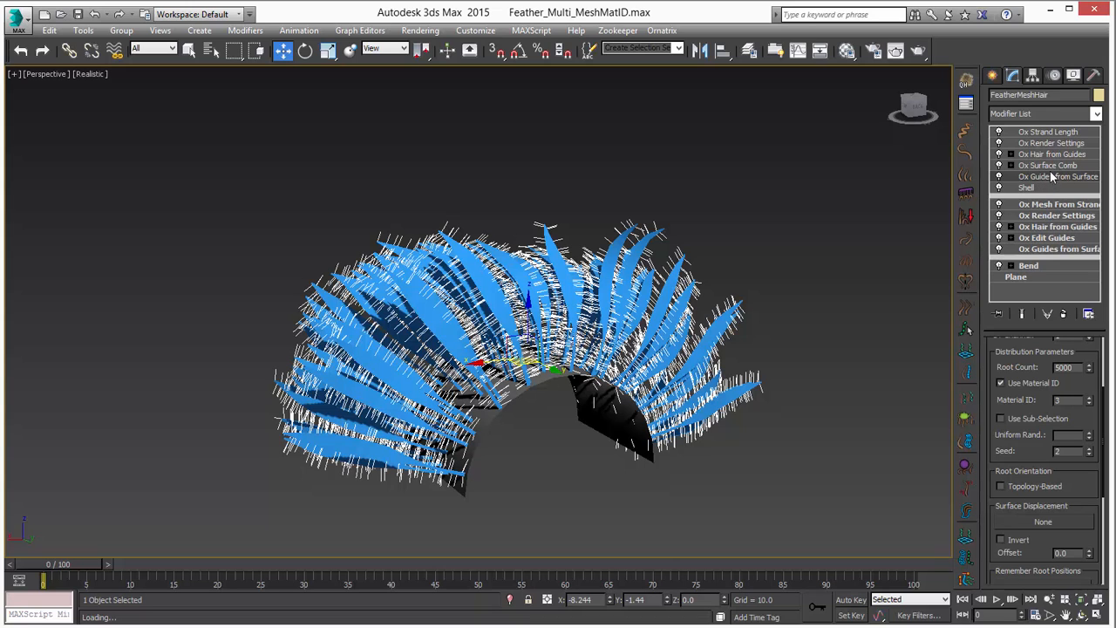
left_click(1046, 164)
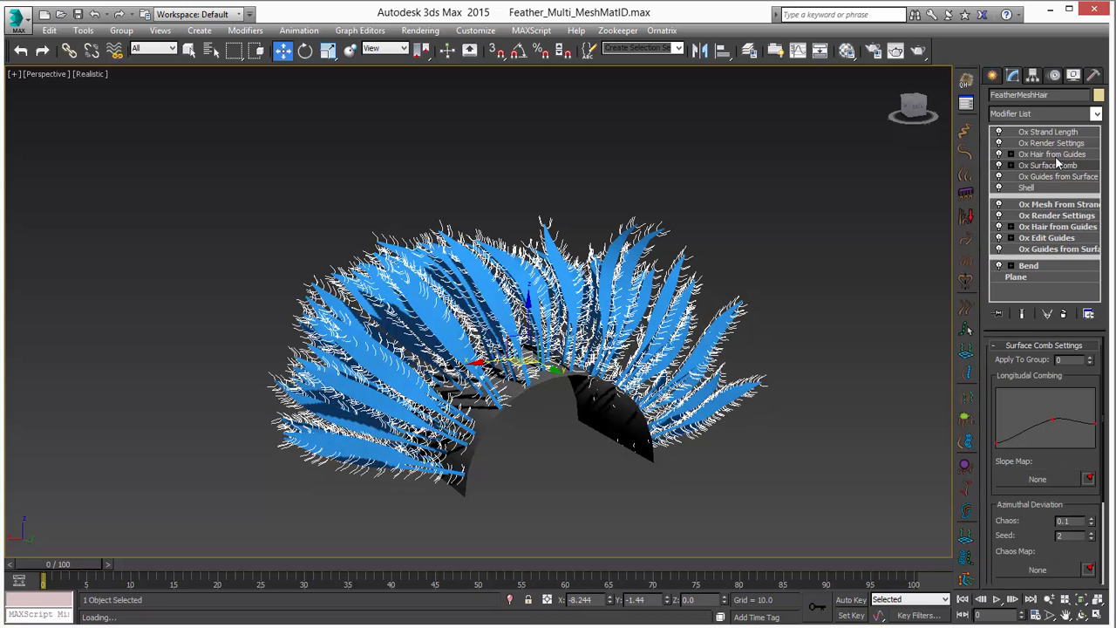
left_click(1057, 153)
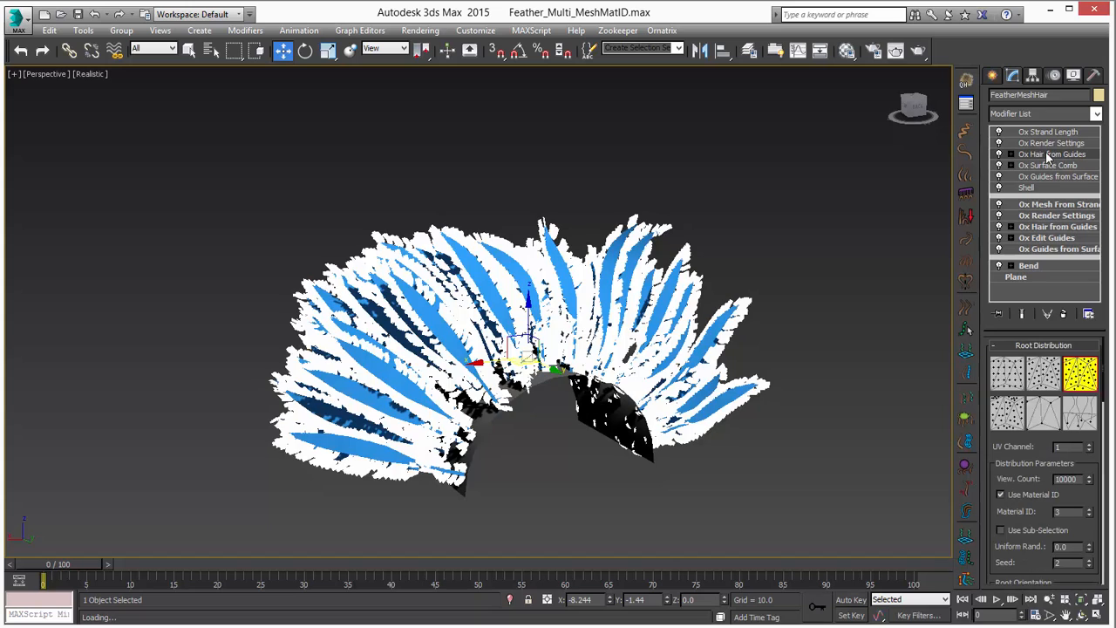
left_click(1050, 143)
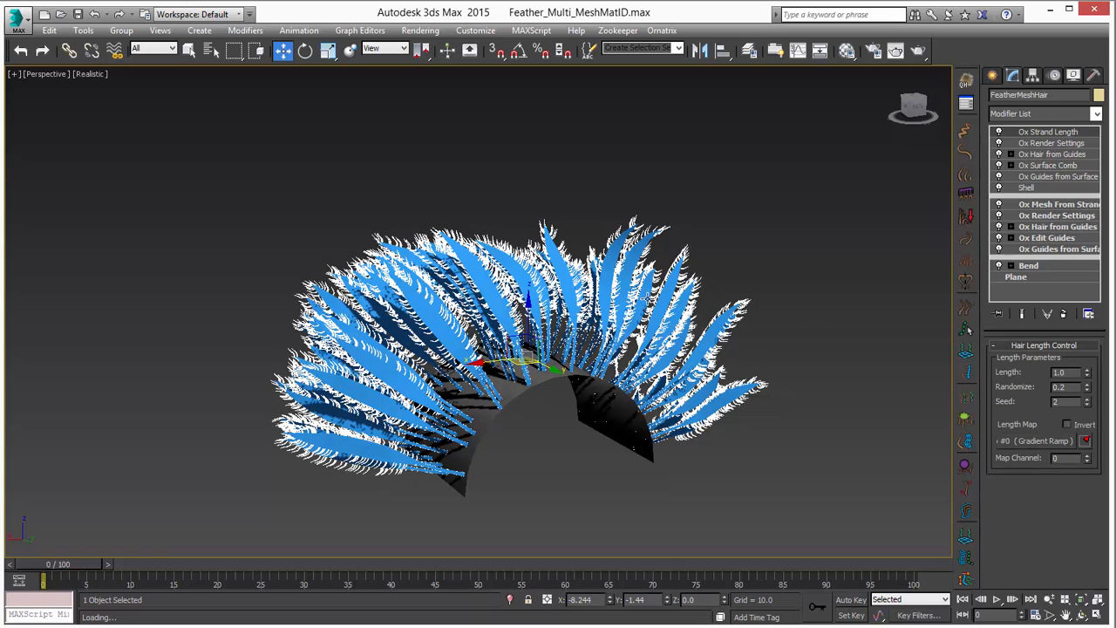
left_click(759, 230)
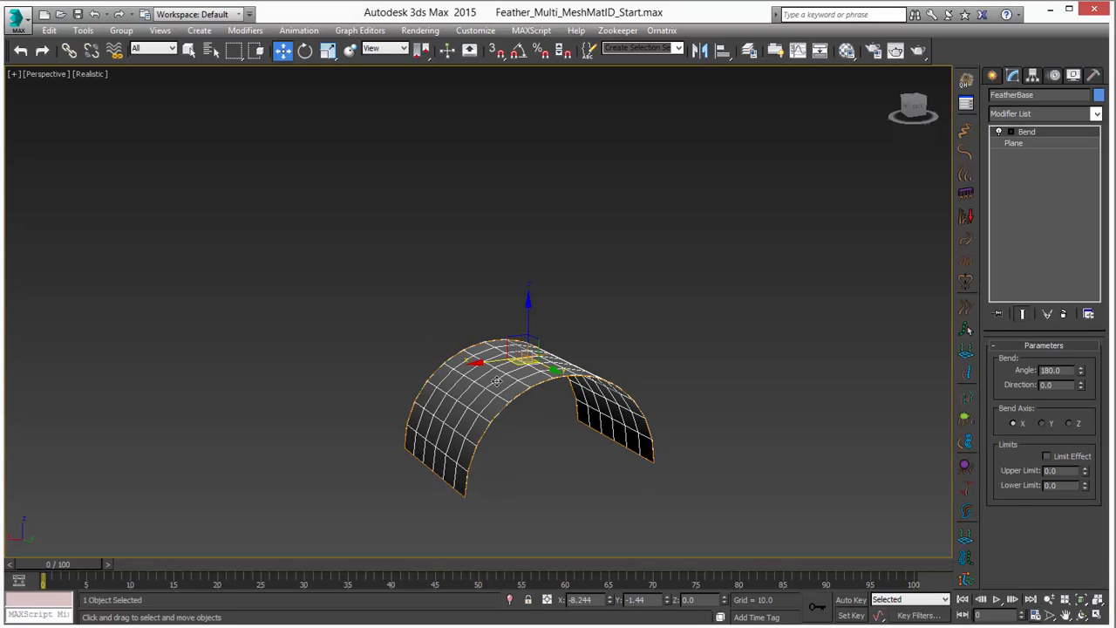
mouse_move(966, 84)
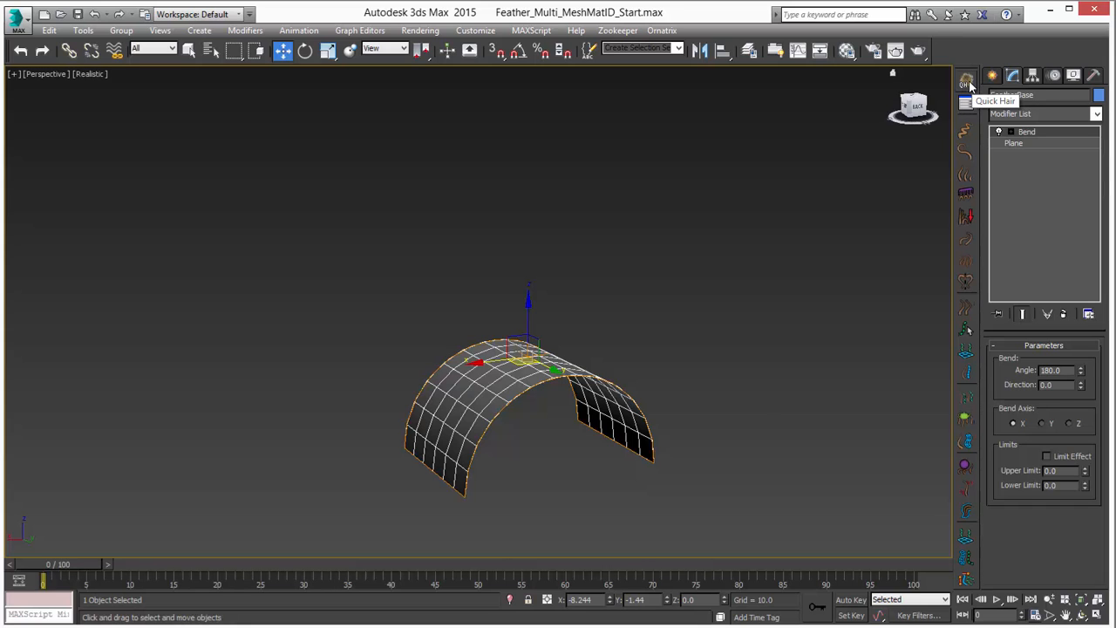
Grow Ornatrix Quick Hair on the bent plane with fewer roots and a lower displayed strand count
left_click(966, 82)
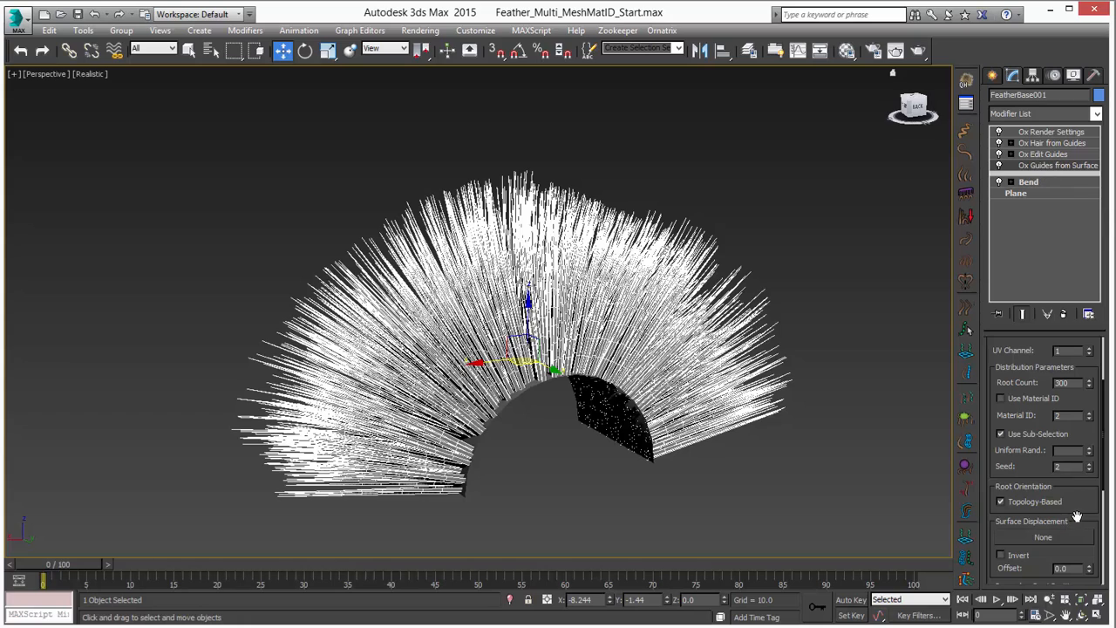
scroll("down", 3)
type("100")
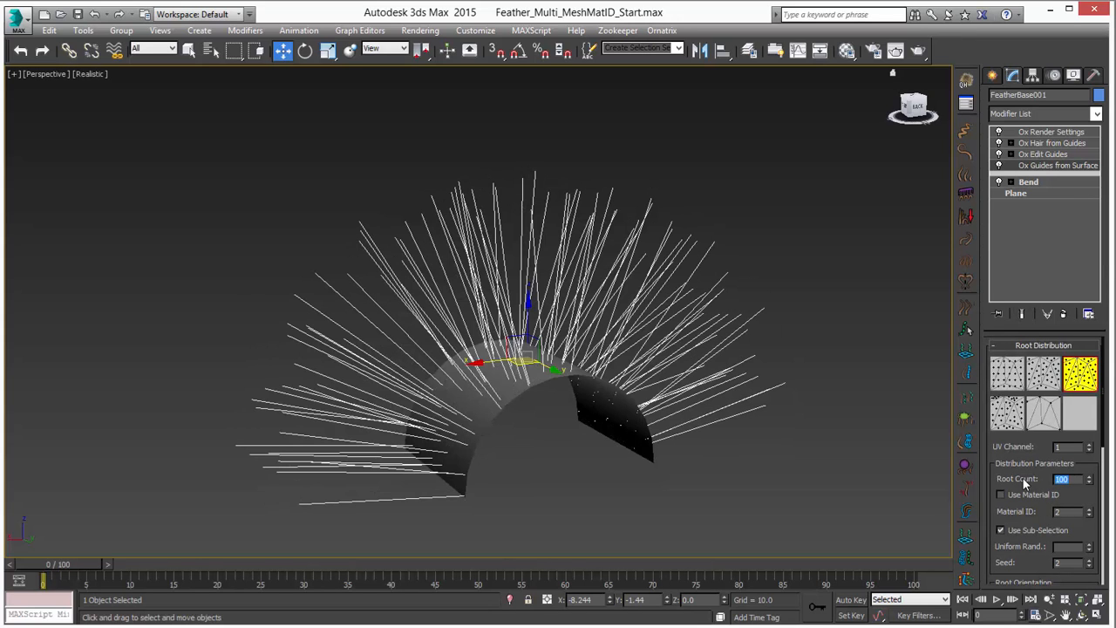
mouse_move(1062, 143)
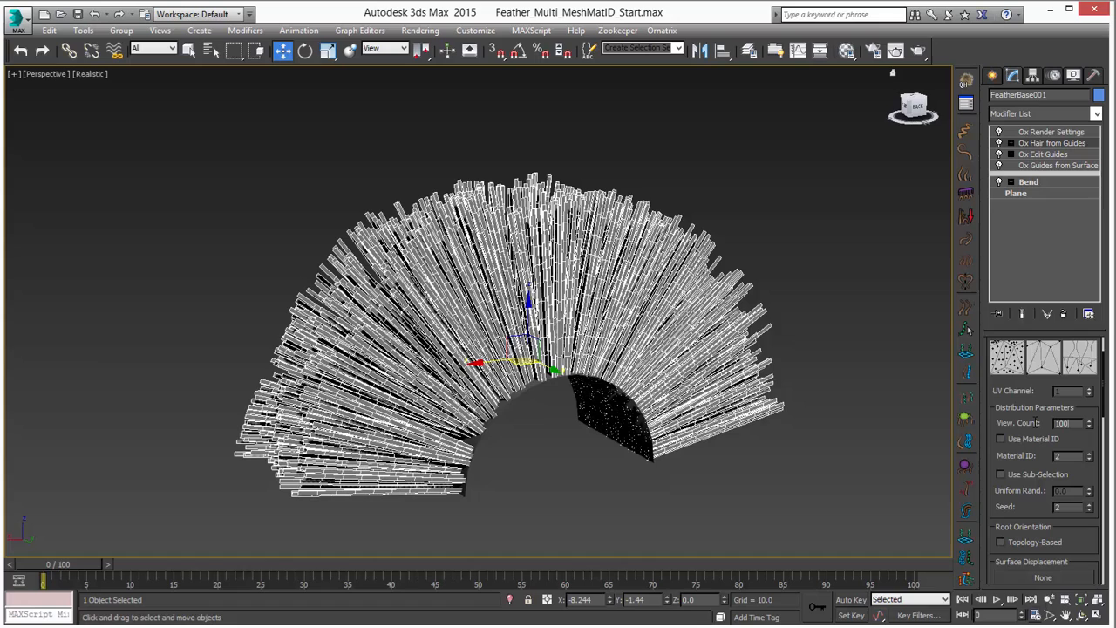
triple_click(1063, 423)
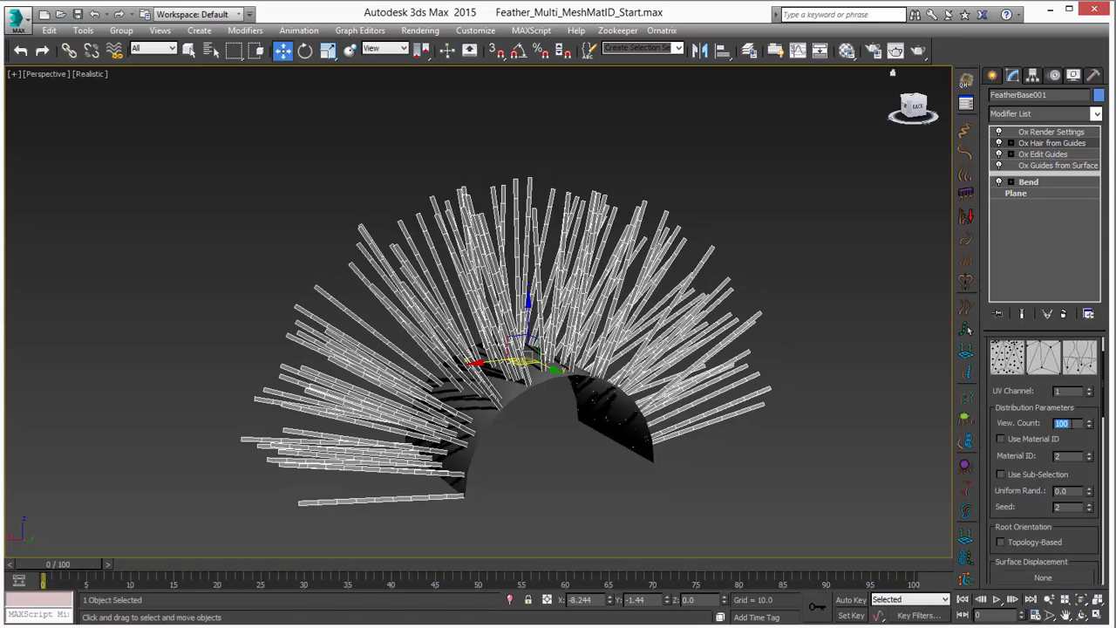
left_click(1015, 191)
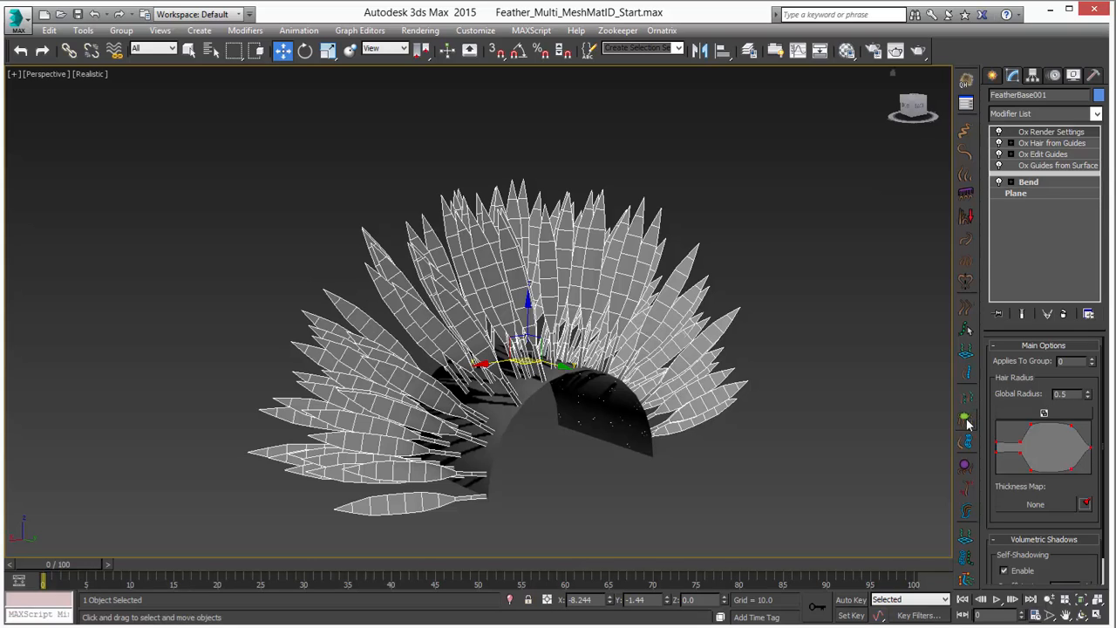
mouse_move(964, 444)
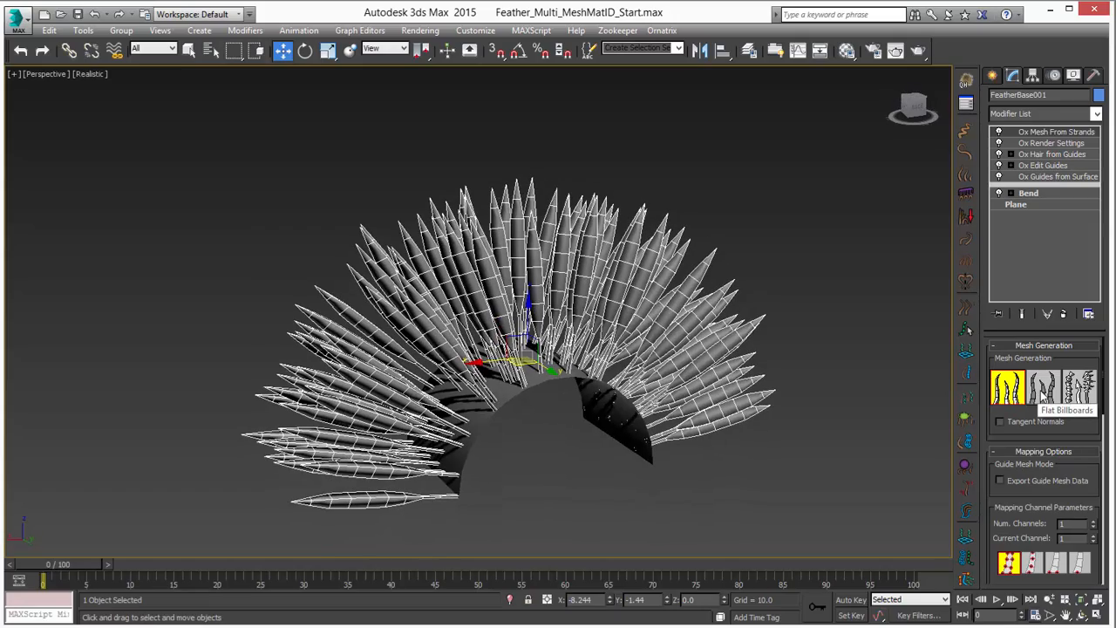
Generate flat billboard mesh cards from the strands with Ox Mesh From Strands
left_click(1042, 387)
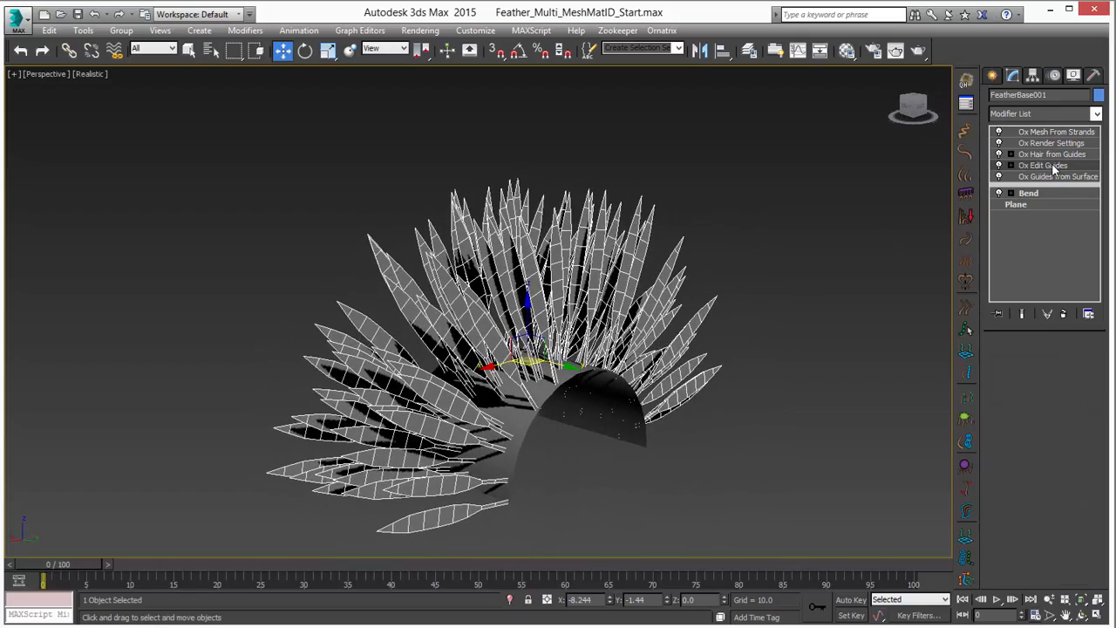
Edit the guides, dragging their tips so the feather blades curve and droop
left_click(1043, 165)
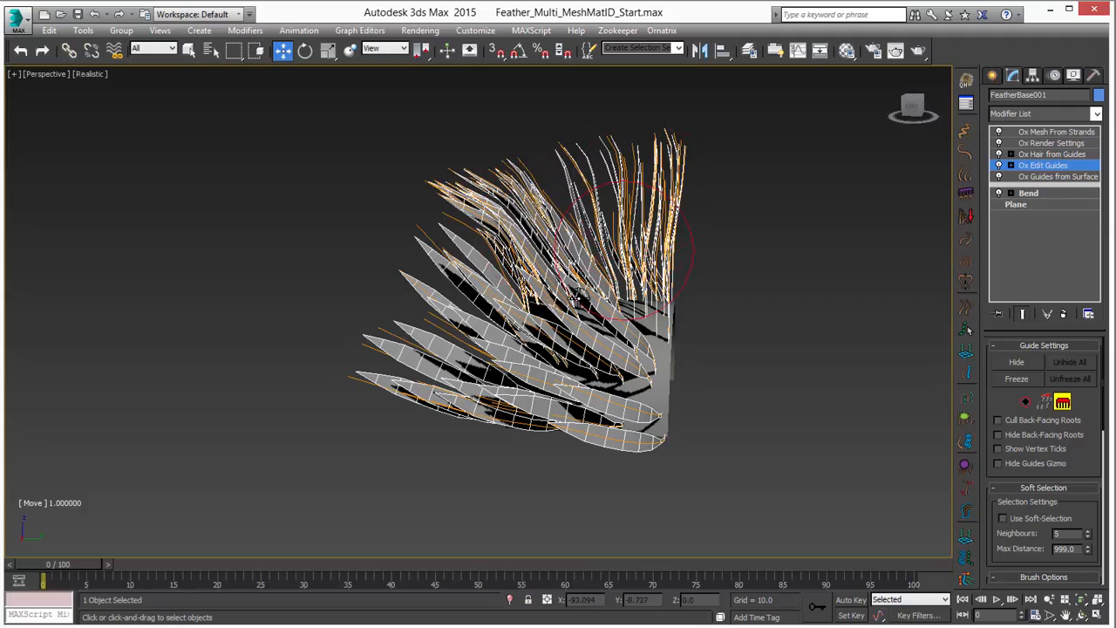
left_click_drag(575, 297, 635, 445)
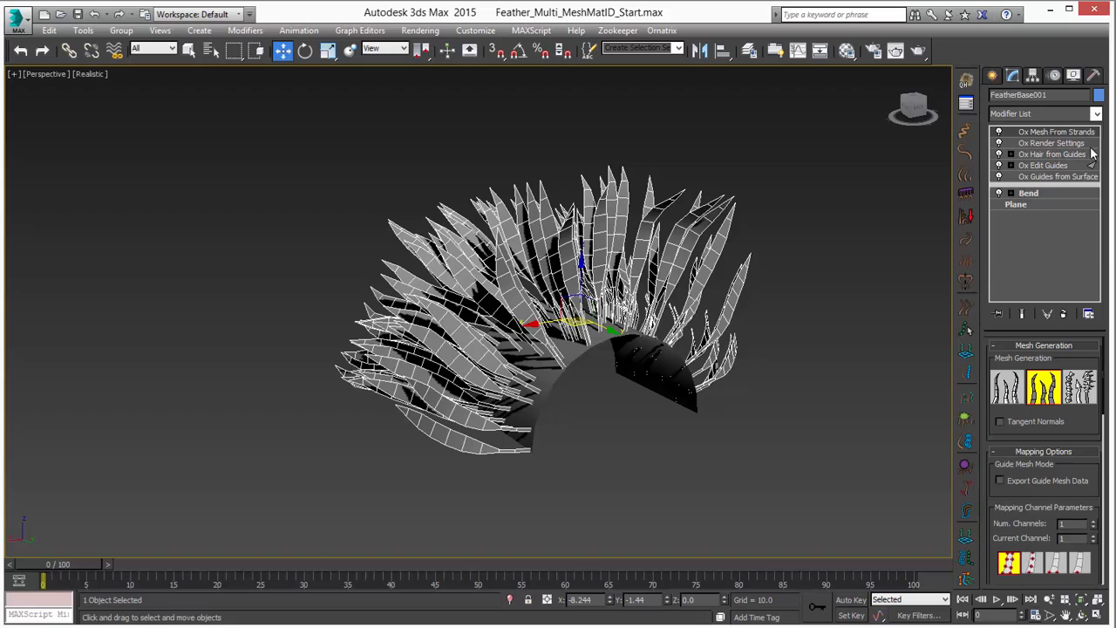
Add a Shell for feather thickness and override its edge faces to material ID 2
left_click(1051, 153)
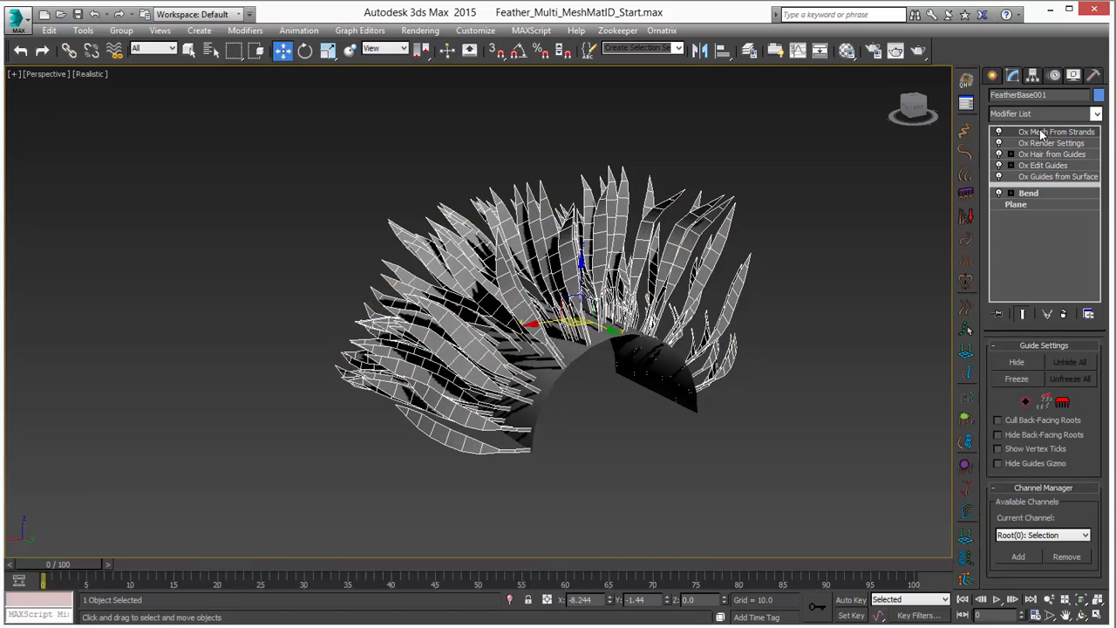
left_click(1056, 133)
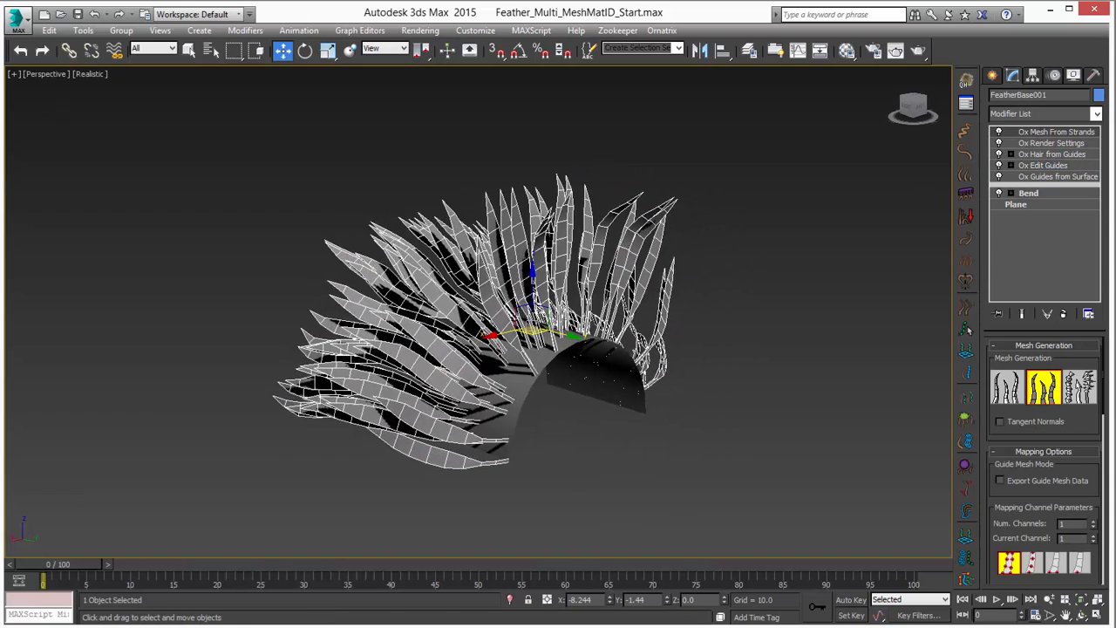
left_click(1042, 114)
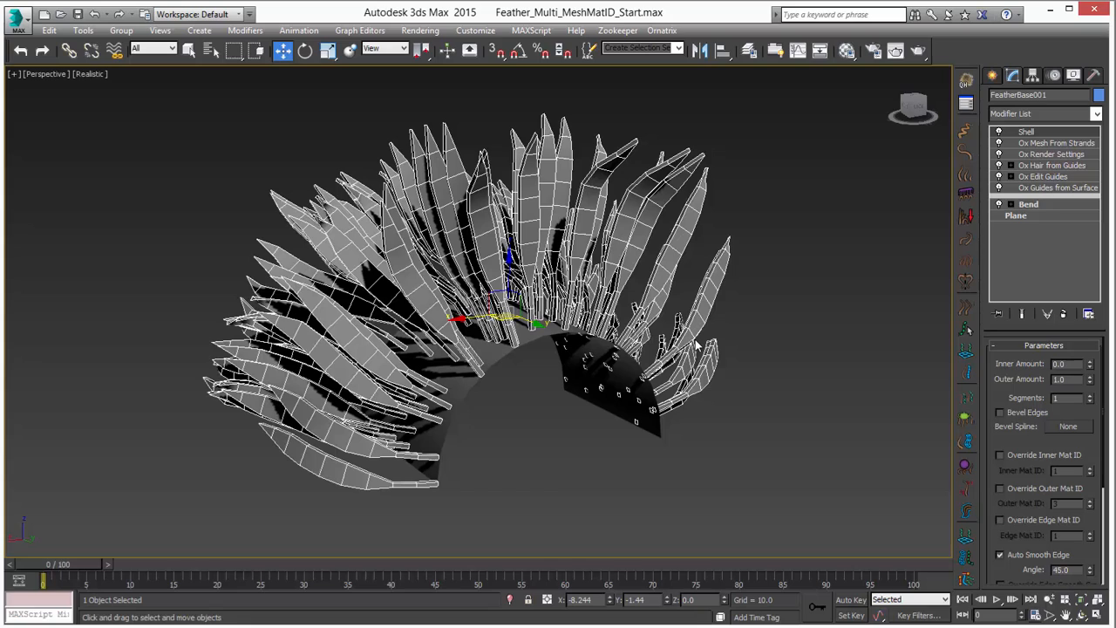
mouse_move(778, 377)
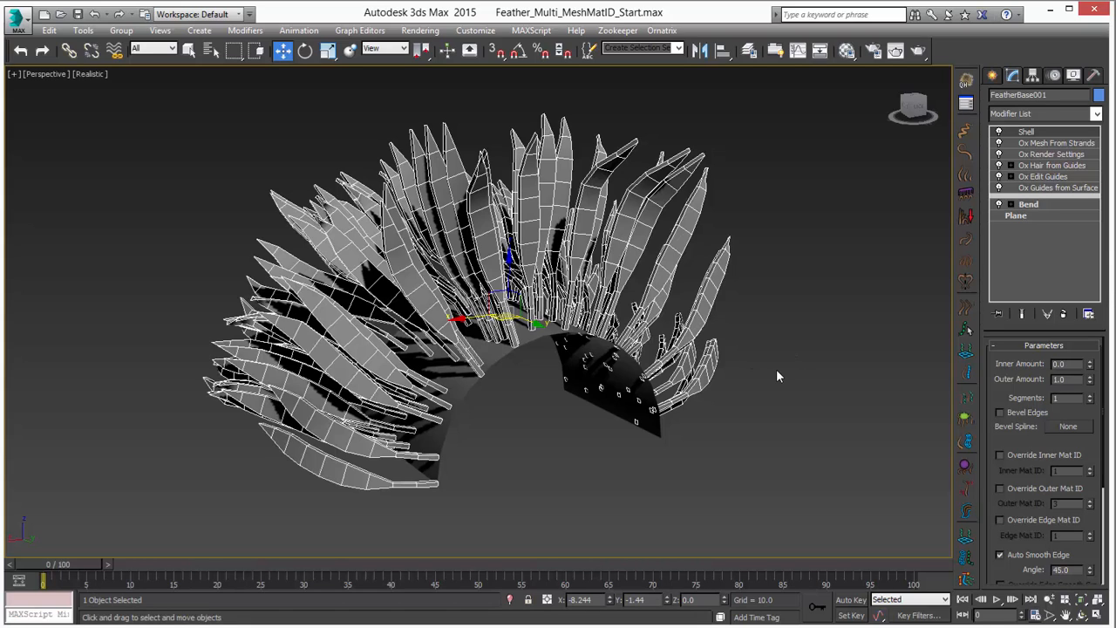
scroll("down", 3)
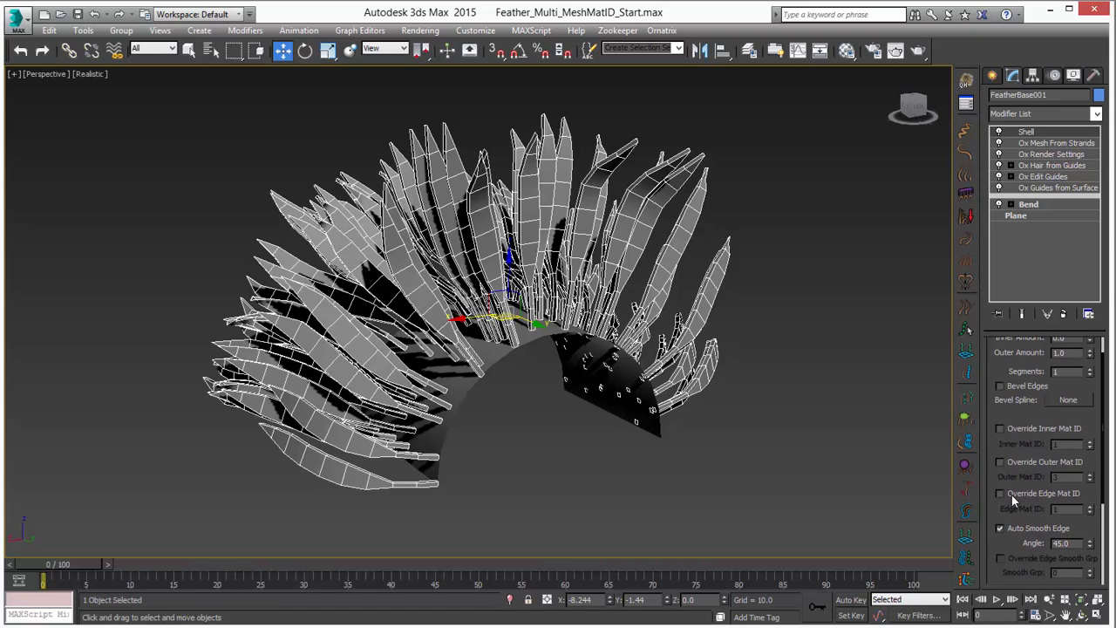
left_click(1001, 492)
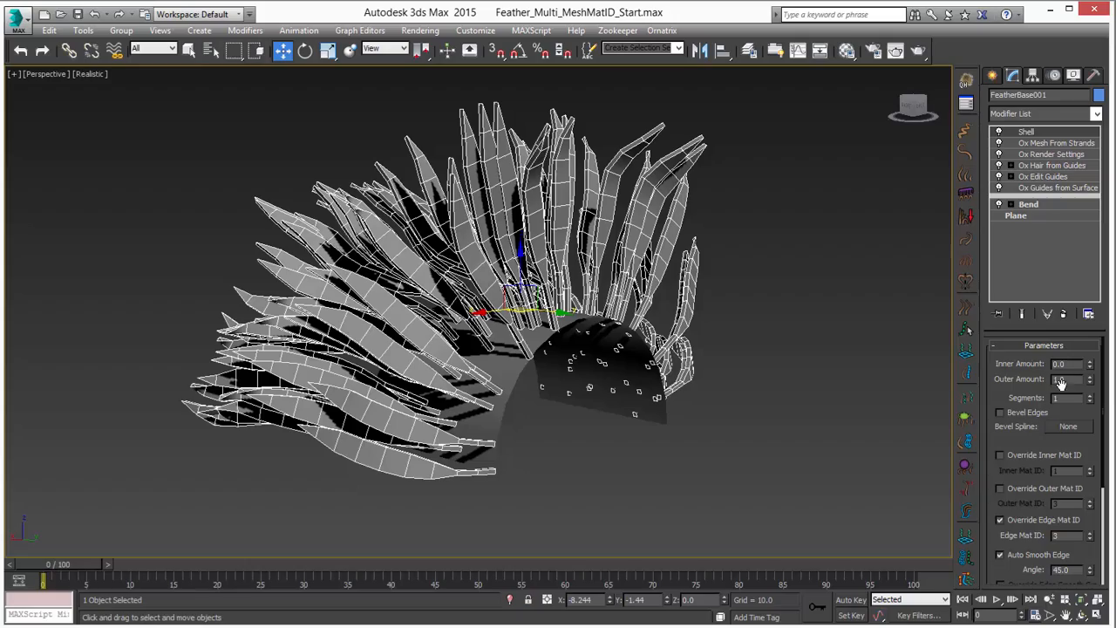
left_click(1064, 378)
type("0.1")
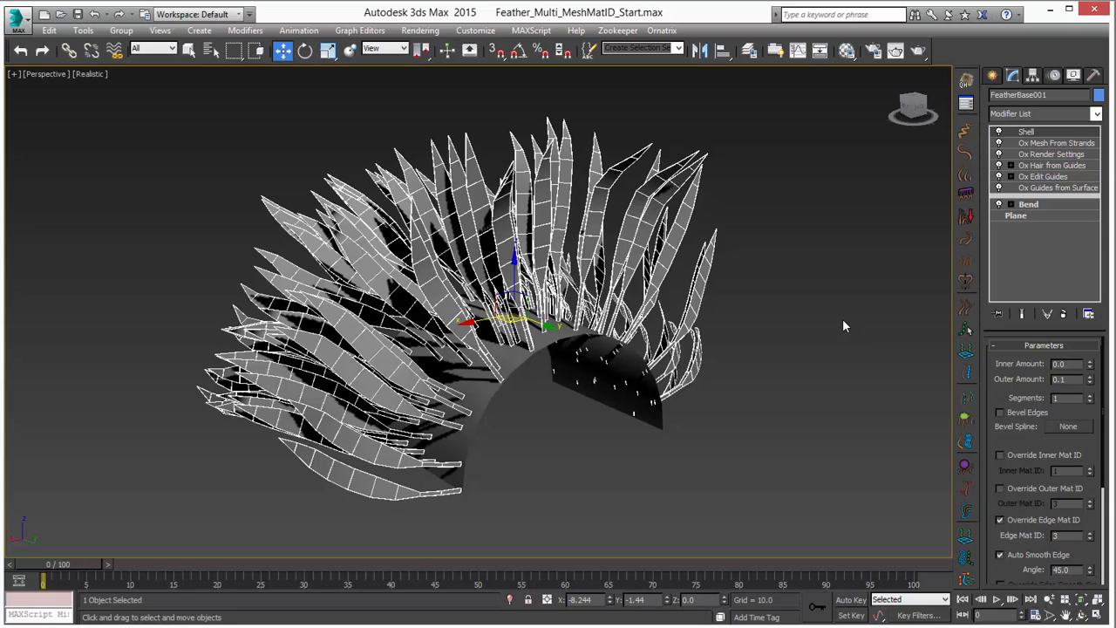
mouse_move(935, 205)
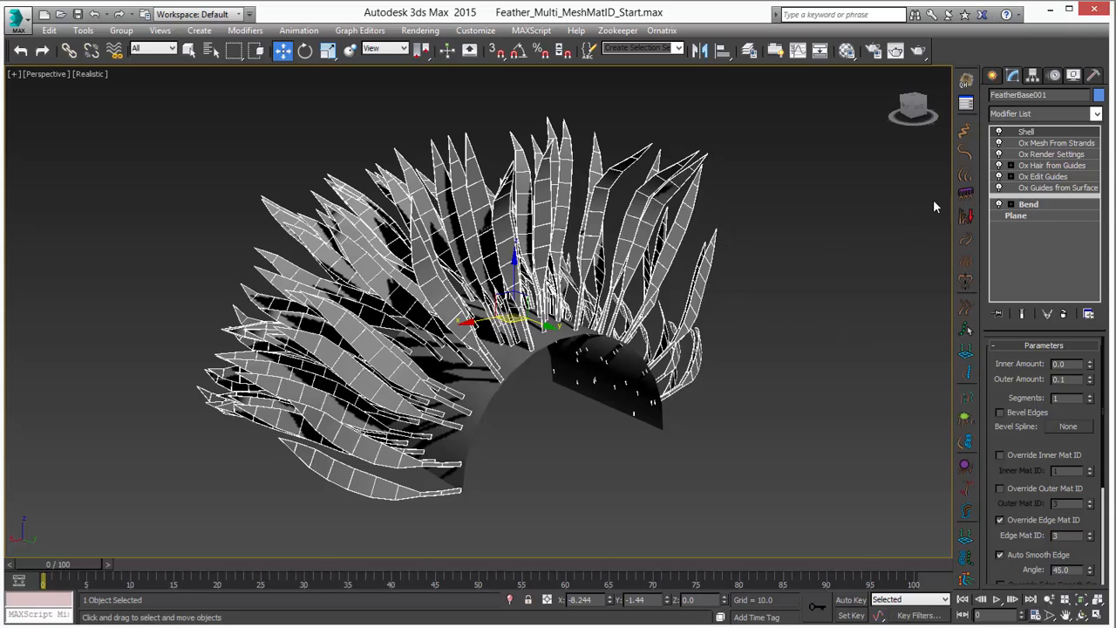
mouse_move(966, 84)
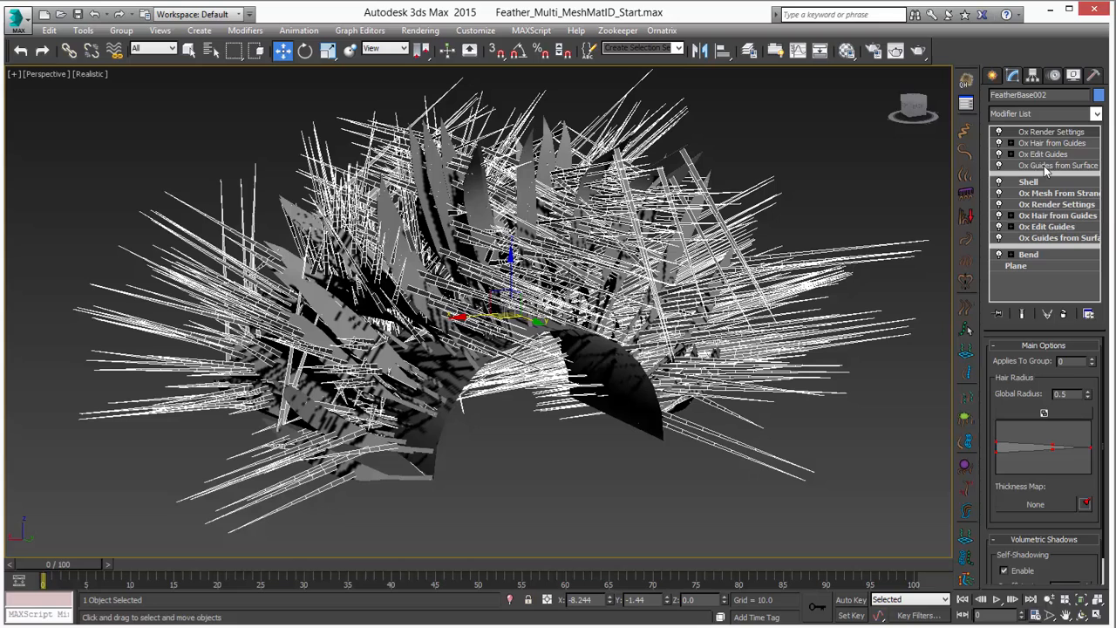
Set up Guides from Surface on the feather copy with a new hair root count
left_click(1057, 165)
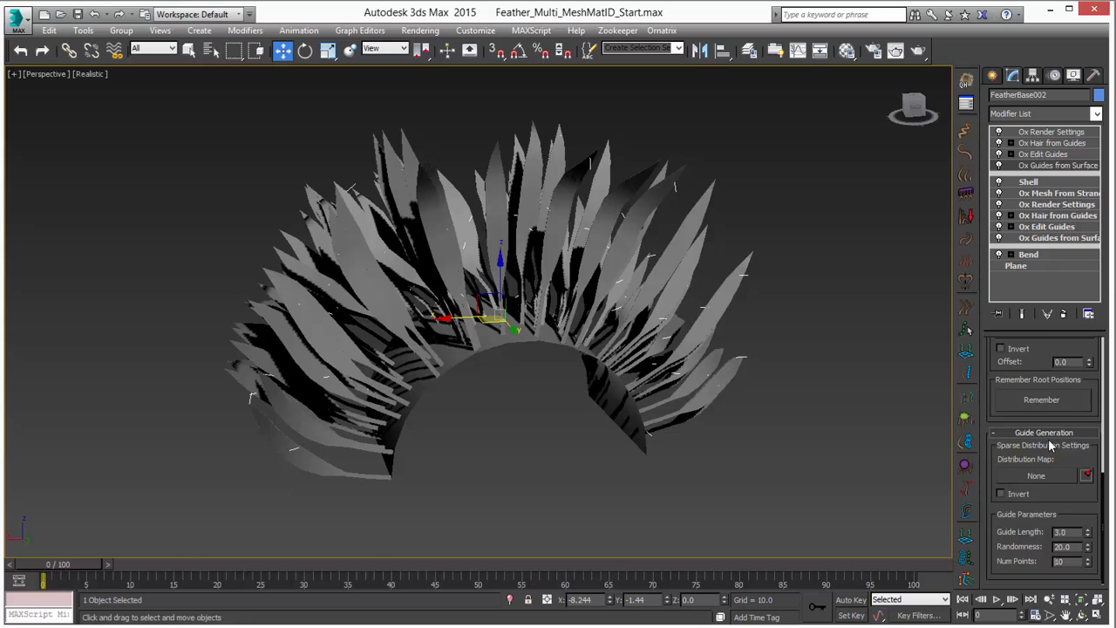
mouse_move(1038, 370)
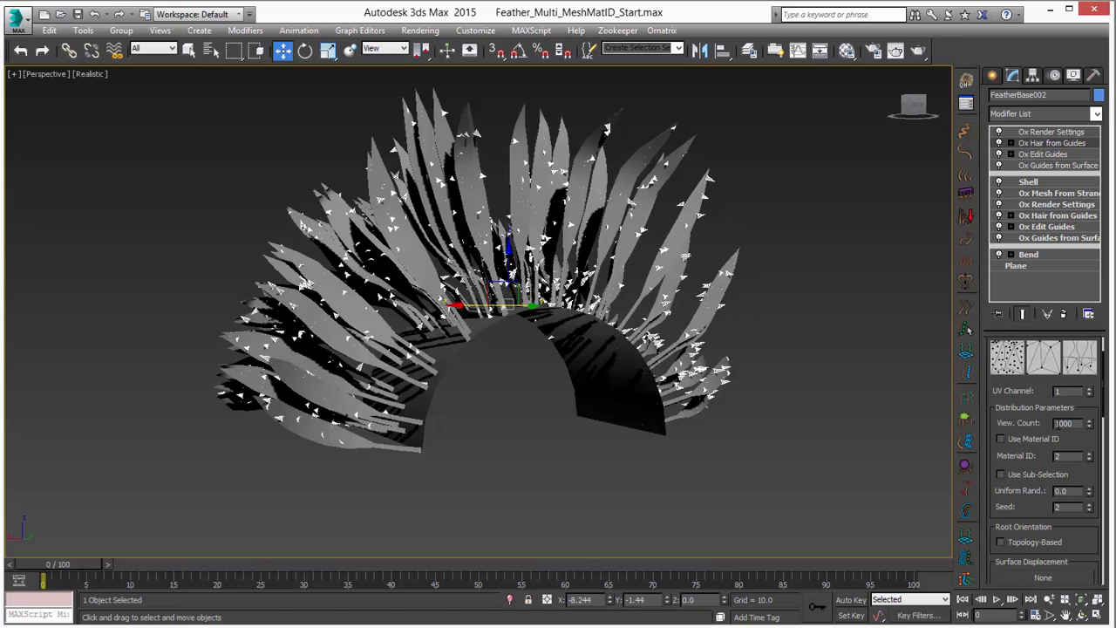
triple_click(1063, 424)
type("5000")
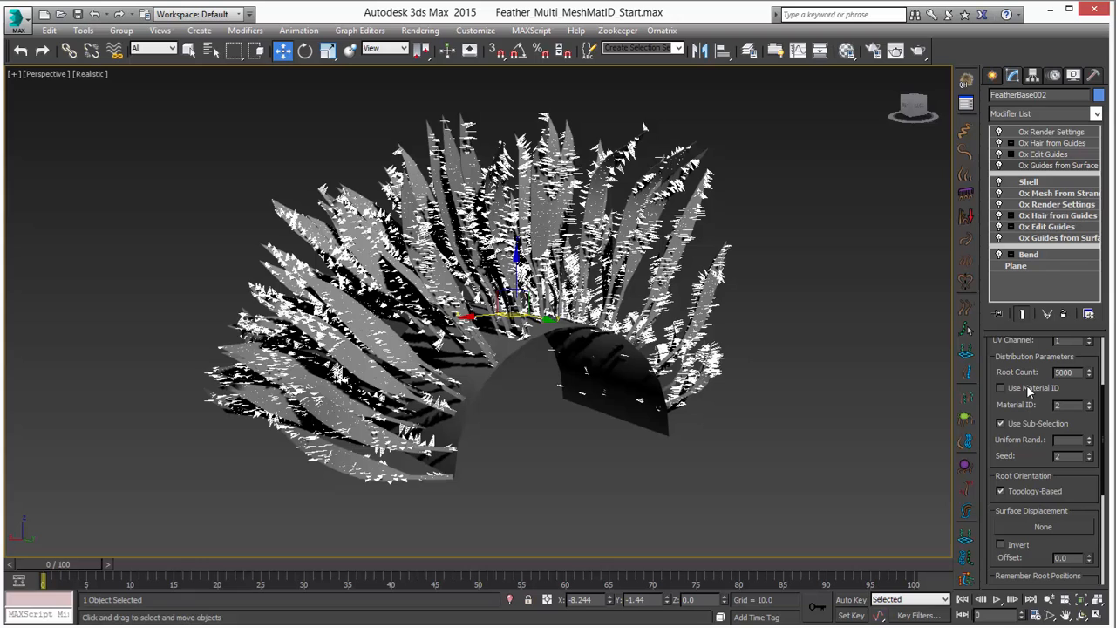
Enable Use Material ID in Guides from Surface and set it to 2 for the feather edges
left_click(1001, 387)
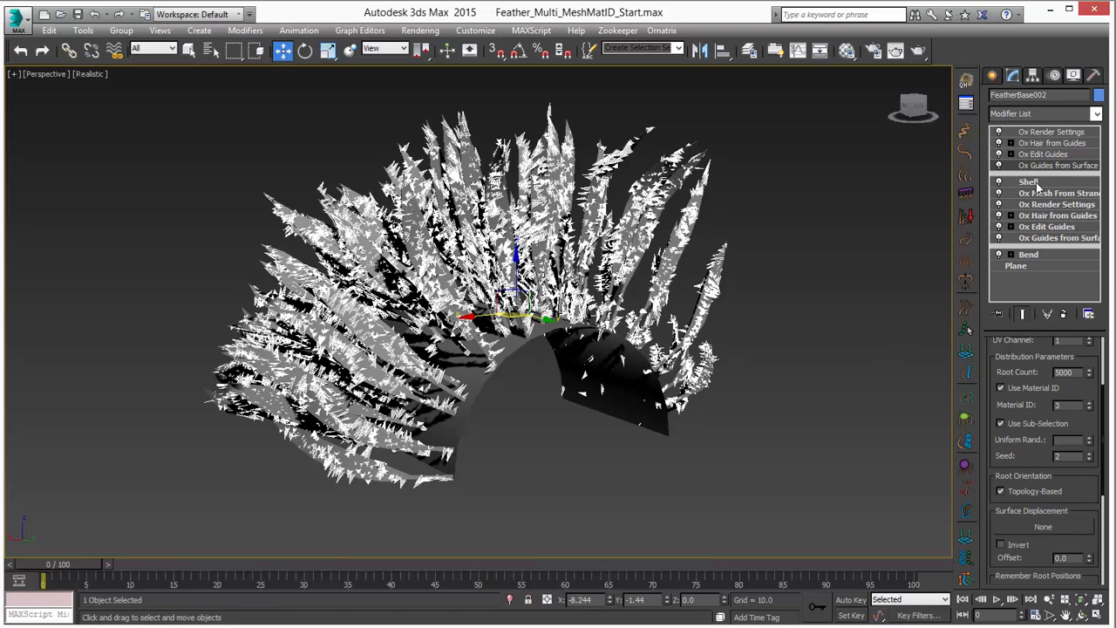
left_click(1029, 182)
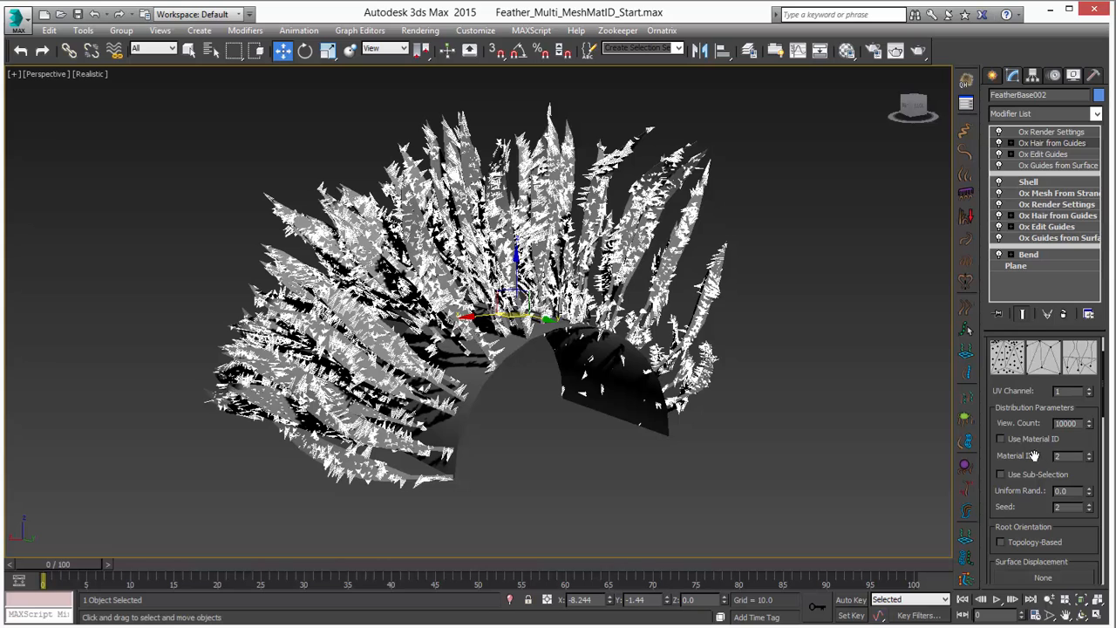
left_click(1001, 439)
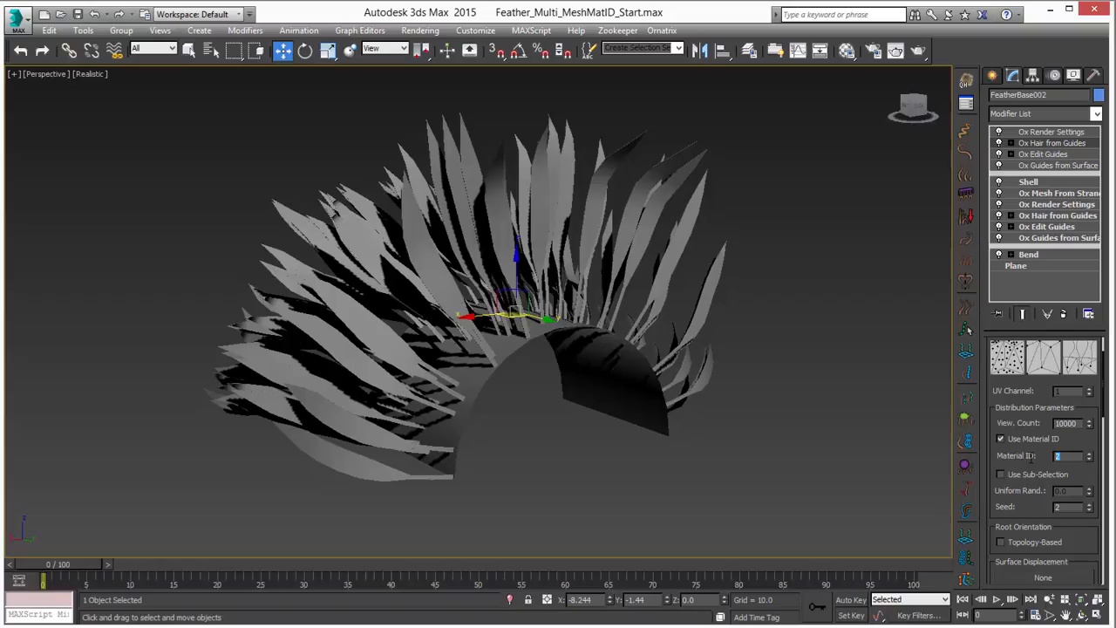
left_click(1085, 453)
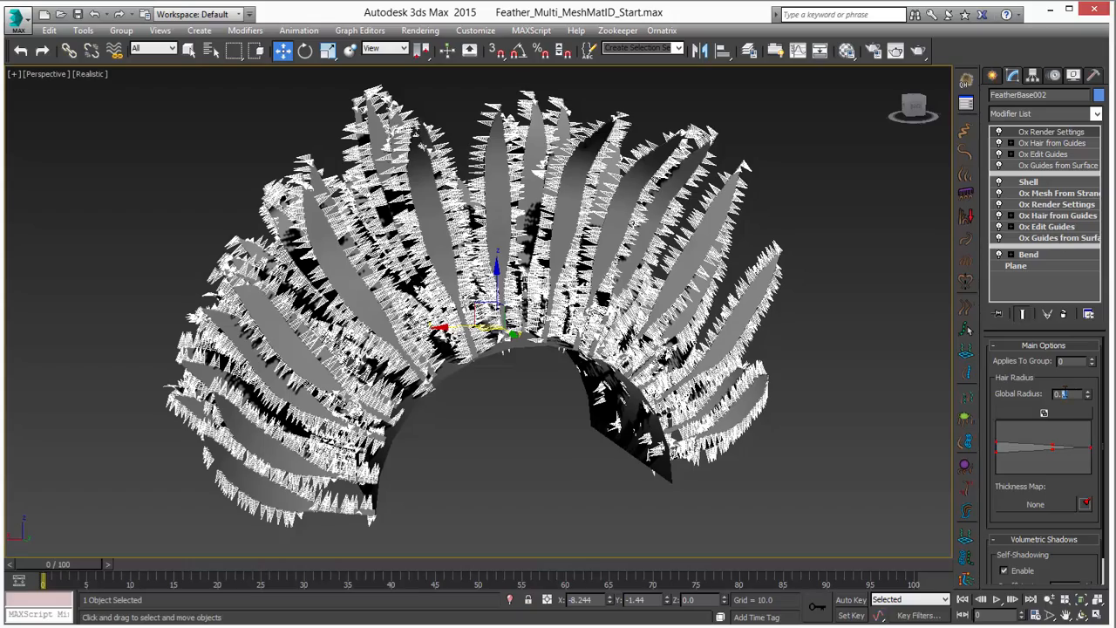
Lower the Global Radius in Ox Render Settings for finer edge hairs
triple_click(1067, 394)
type("0.1")
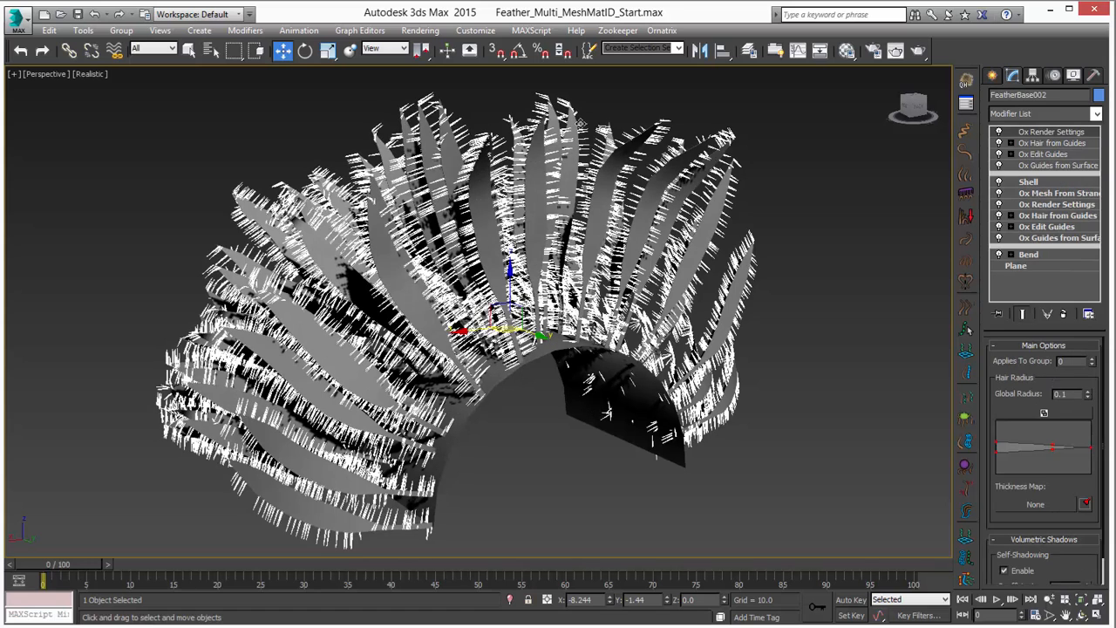
mouse_move(845, 265)
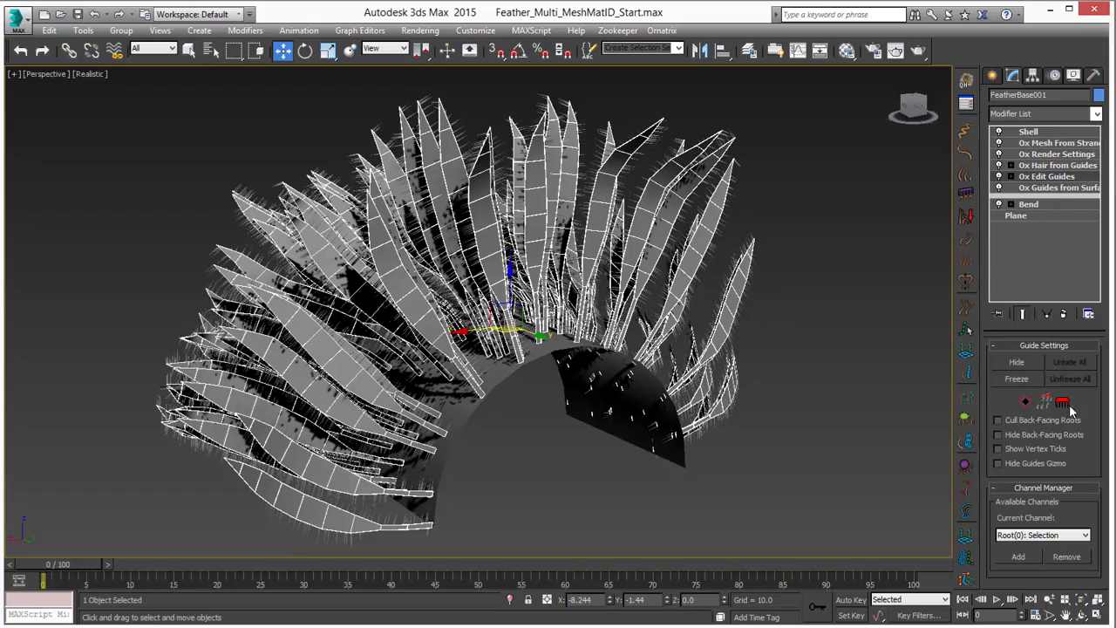
Select FeatherBase002 and go to its Ox Edit Guides modifier
left_click(1046, 177)
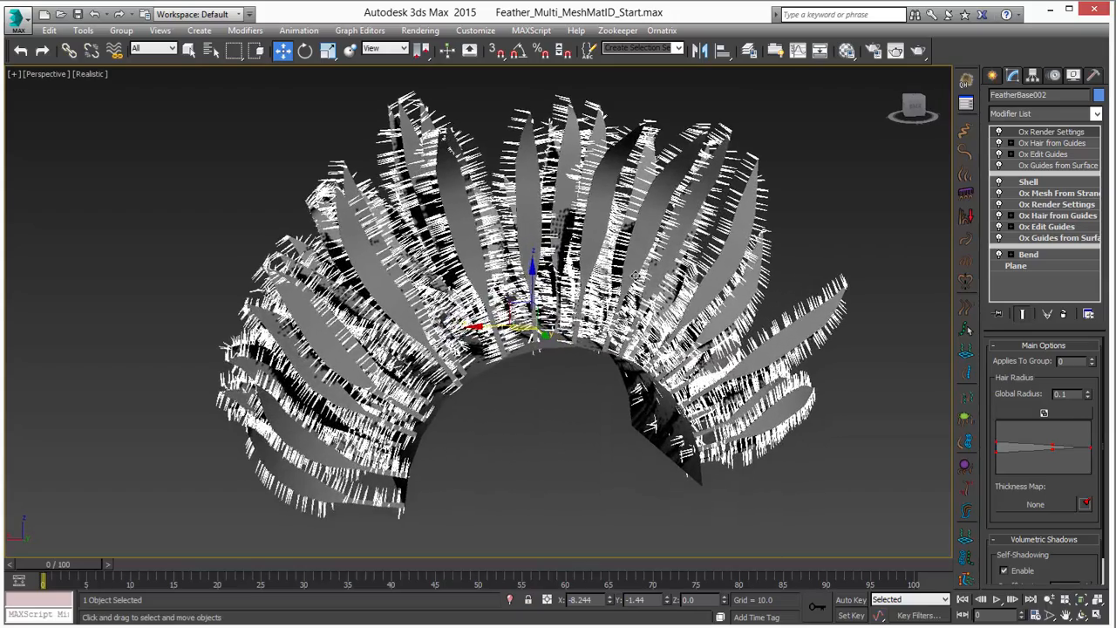
left_click(1043, 154)
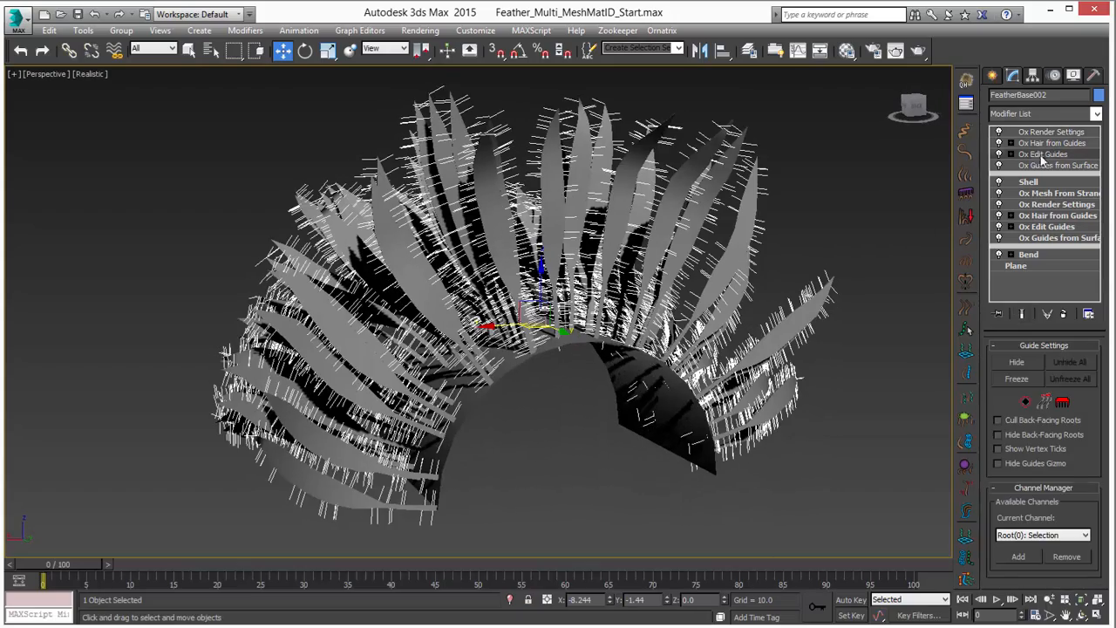
mouse_move(966, 193)
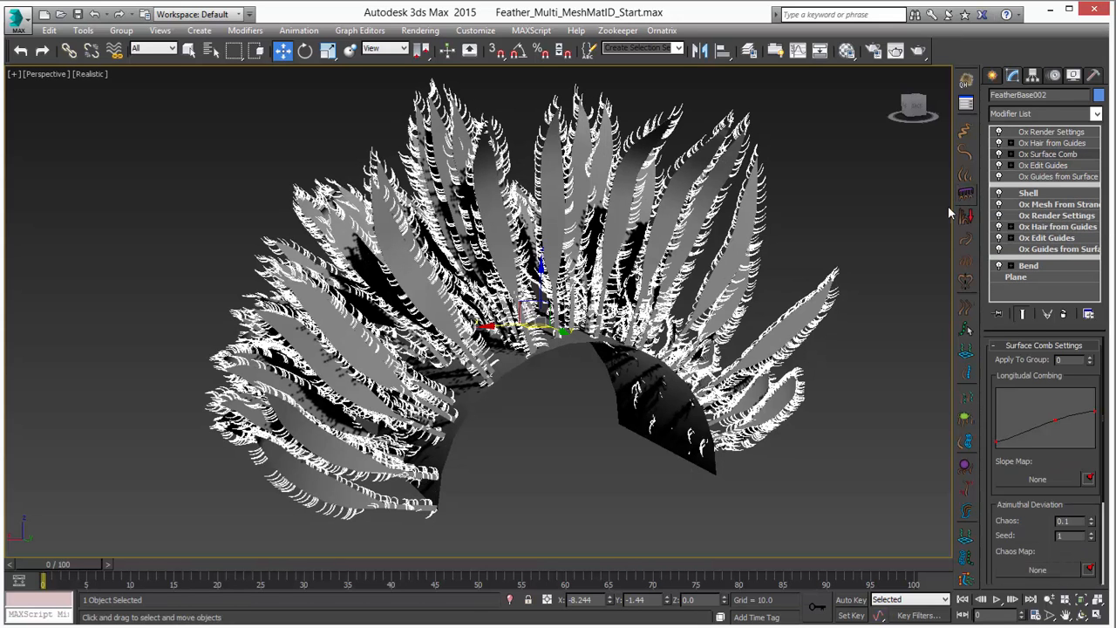
mouse_move(1074, 377)
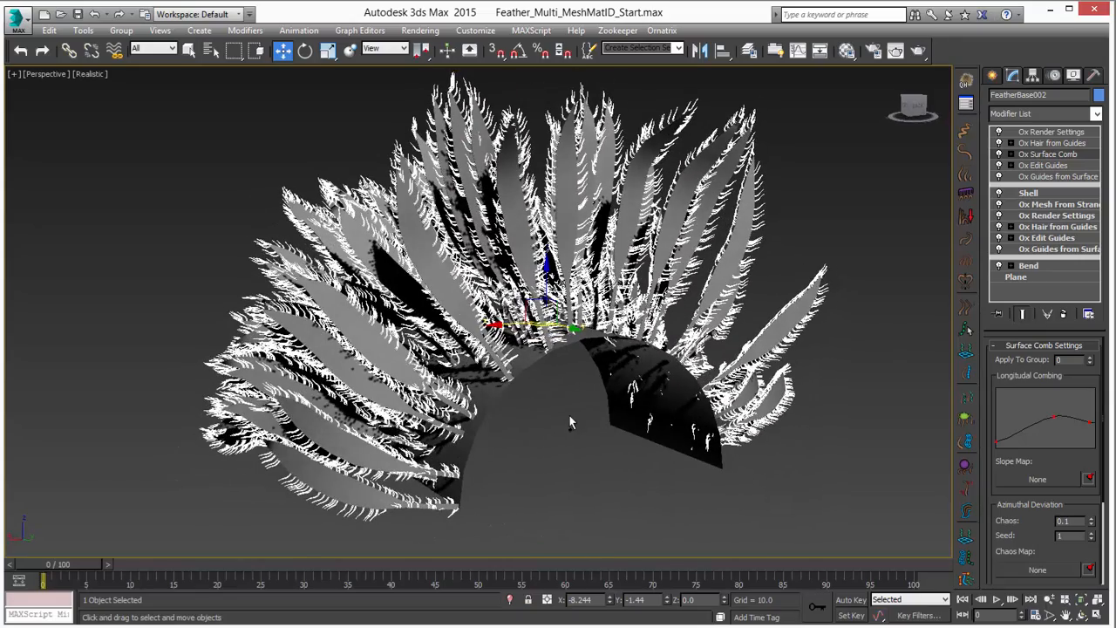
Choose the stack position above Edit Guides for the Ox Surface Comb modifier
left_click(1049, 143)
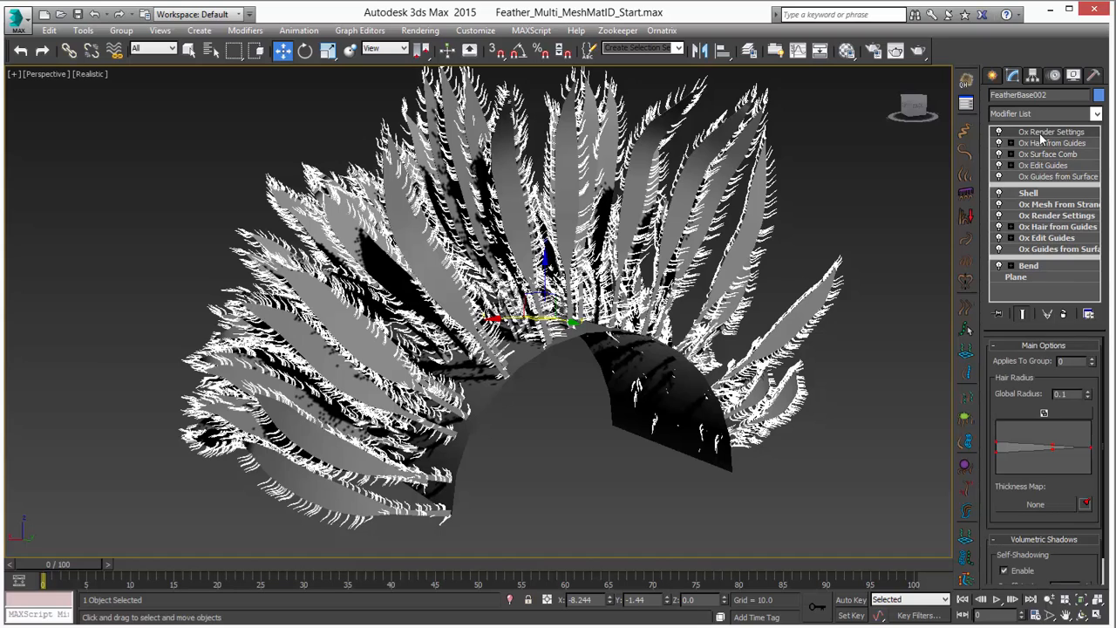
mouse_move(966, 179)
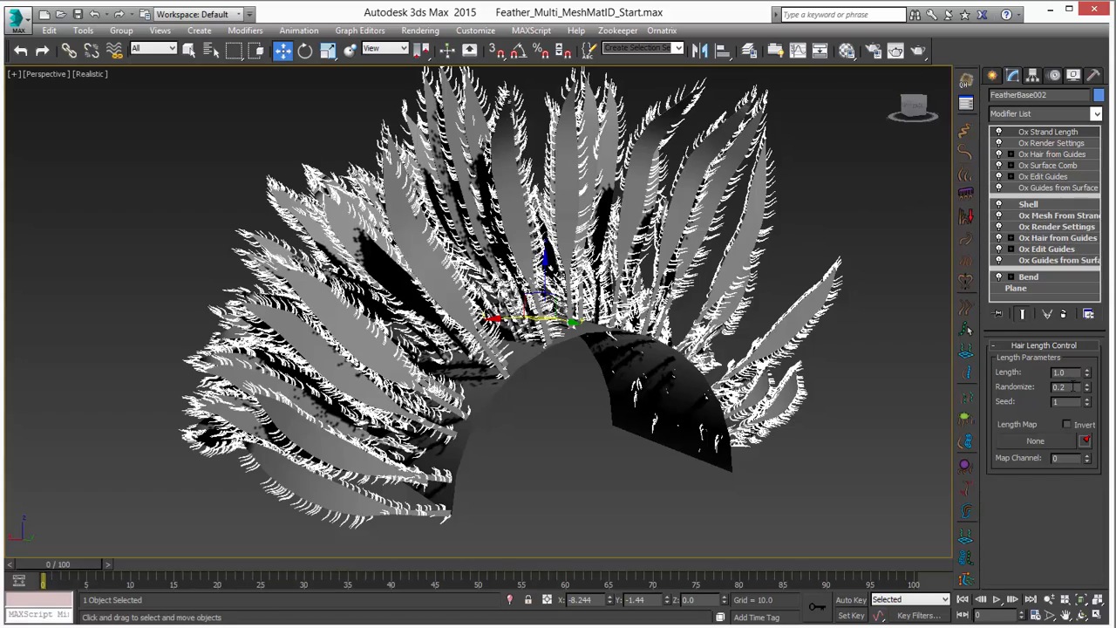
Set the base strand length value in Ox Strand Length before mapping a gradient ramp
triple_click(1057, 387)
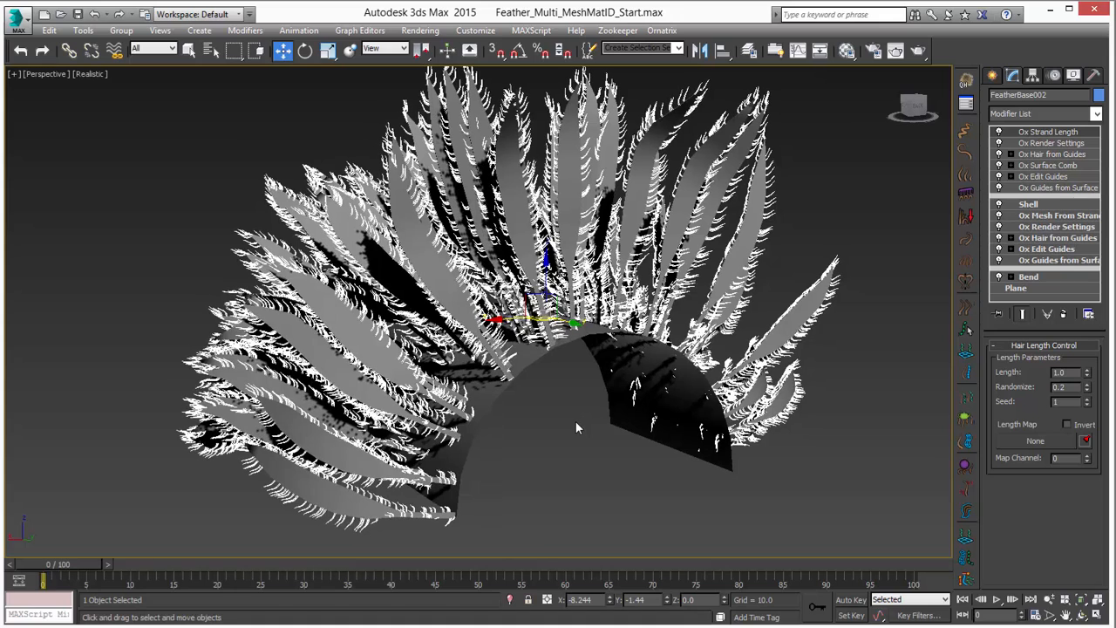
mouse_move(583, 420)
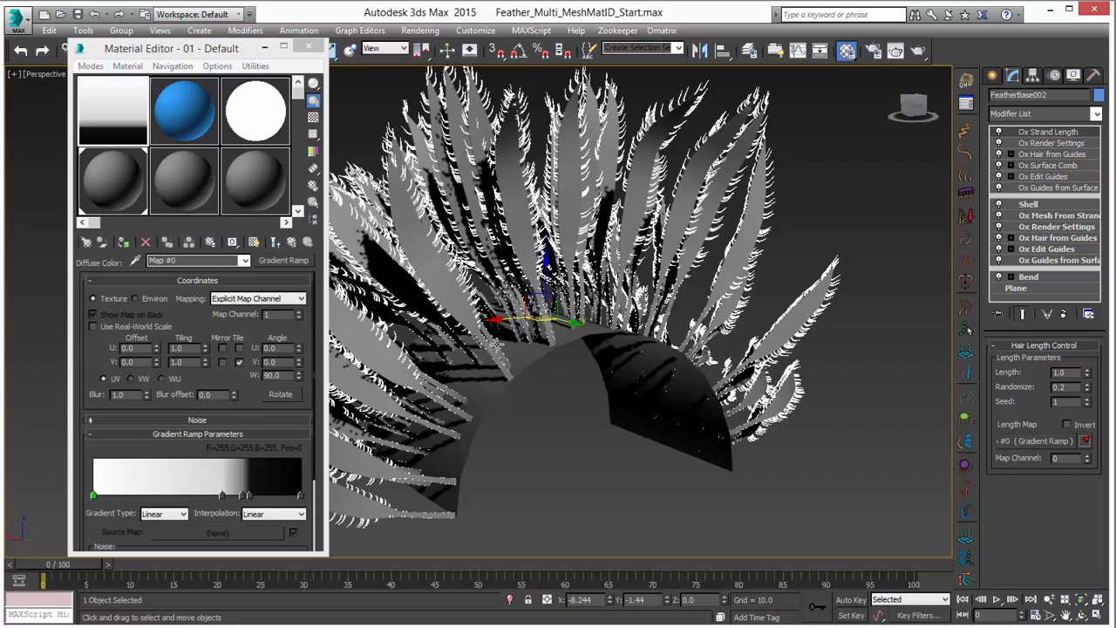
mouse_move(879, 300)
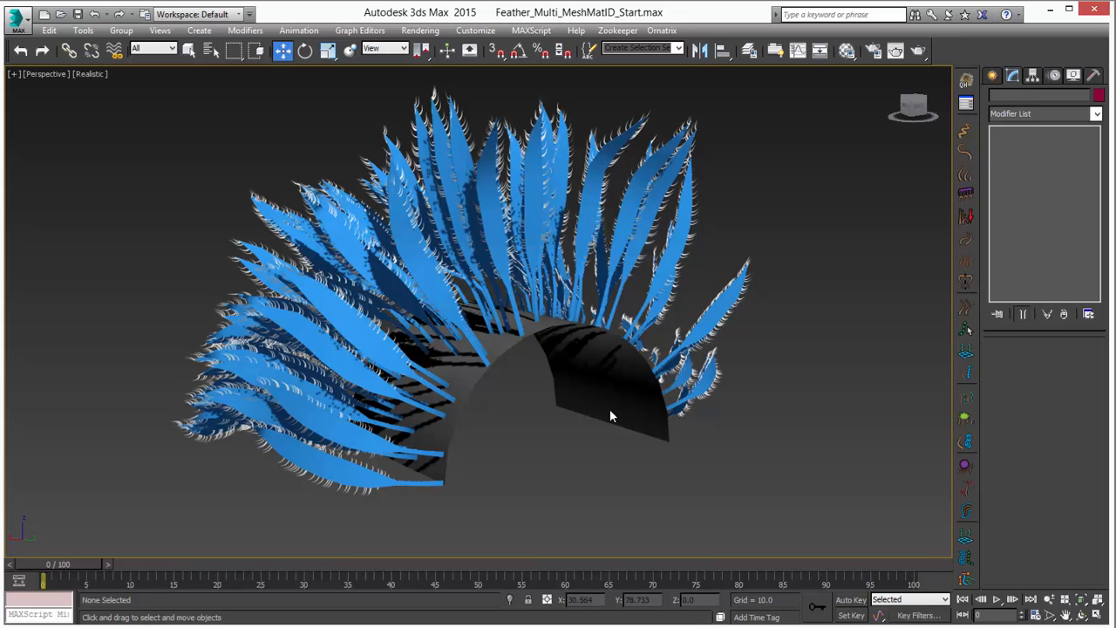
Select the feather base object to receive the new blue material
left_click(488, 305)
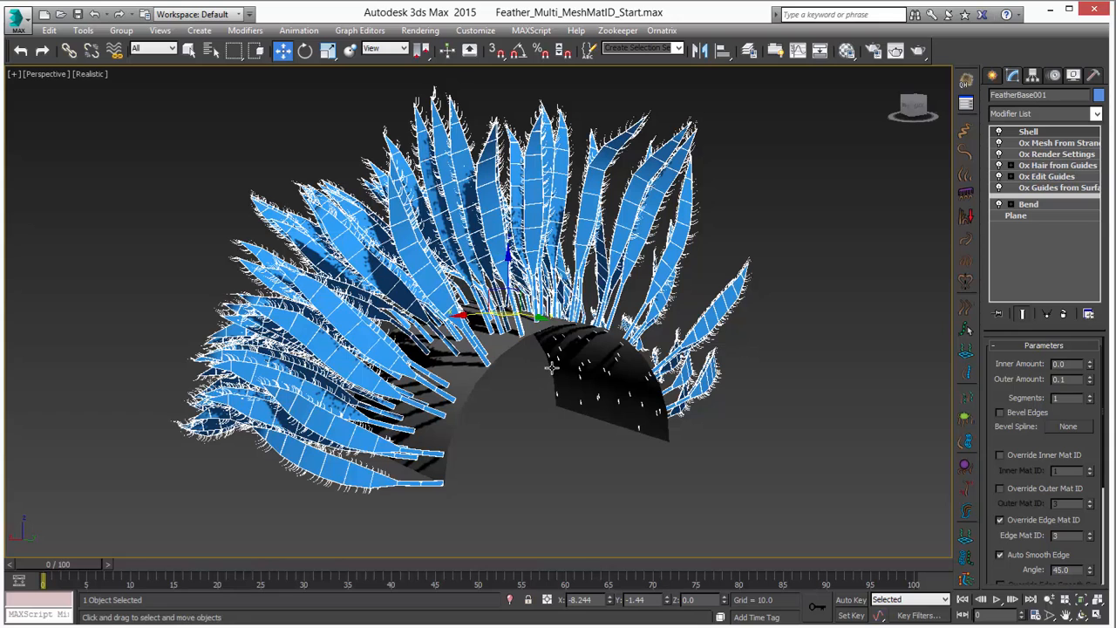